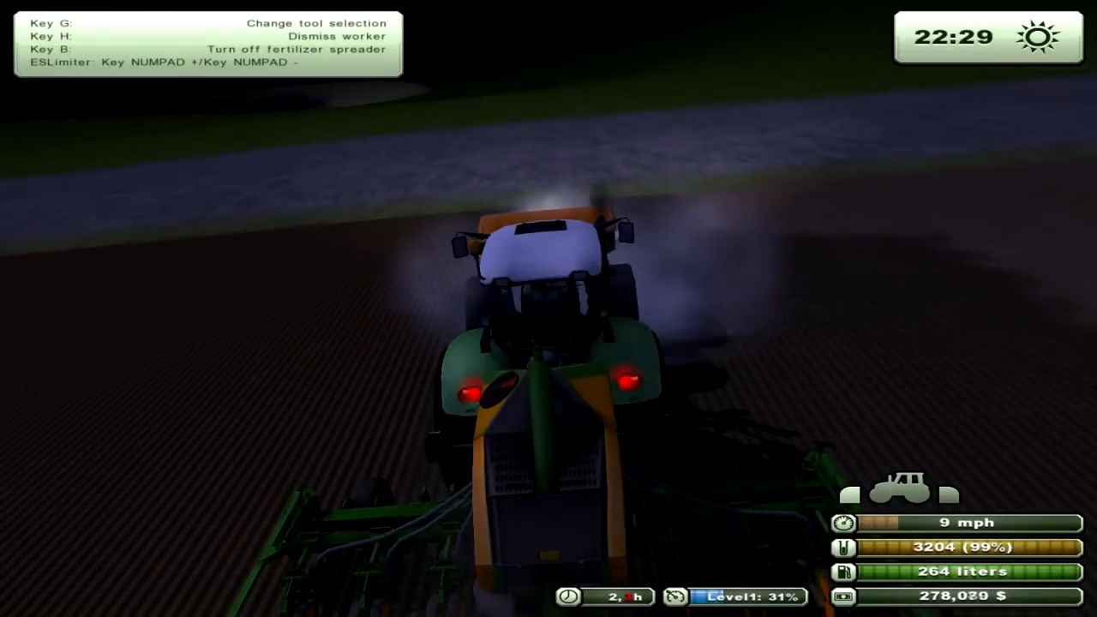
# Drive the fertilizer-spreading tractor across the night field, then hand over to the red trailer truck.
pyautogui.press('c')
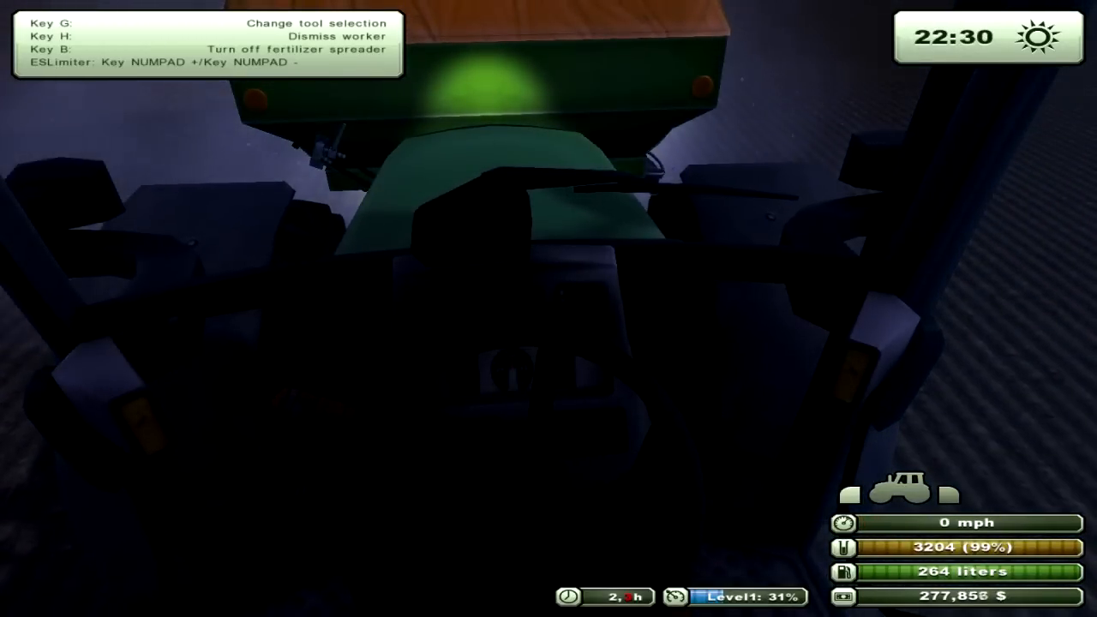
pyautogui.press('W')
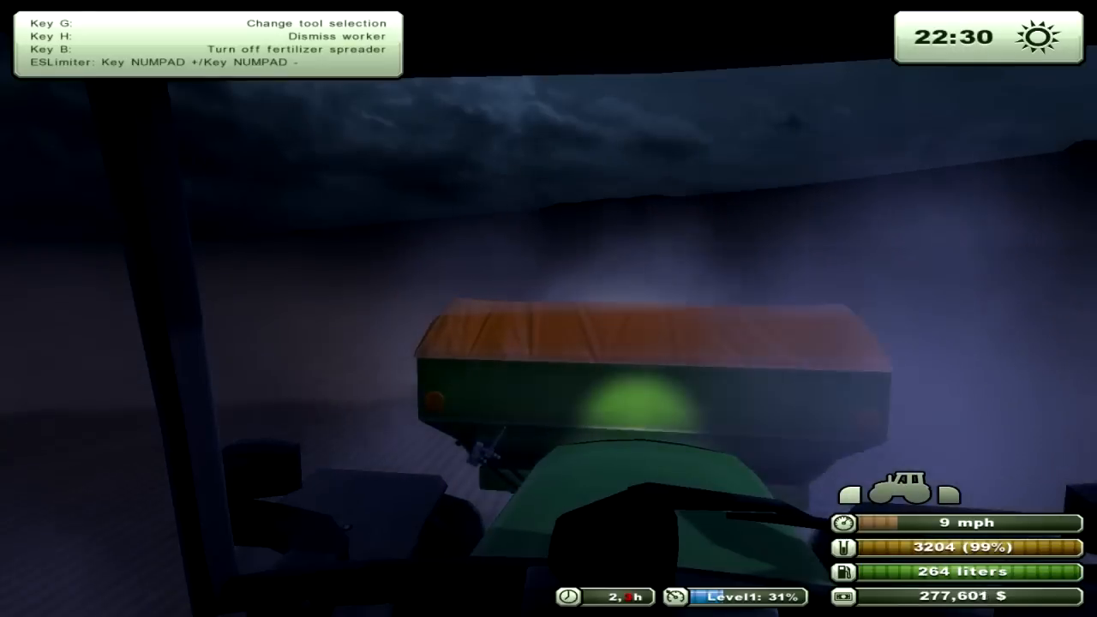
pyautogui.press('Escape')
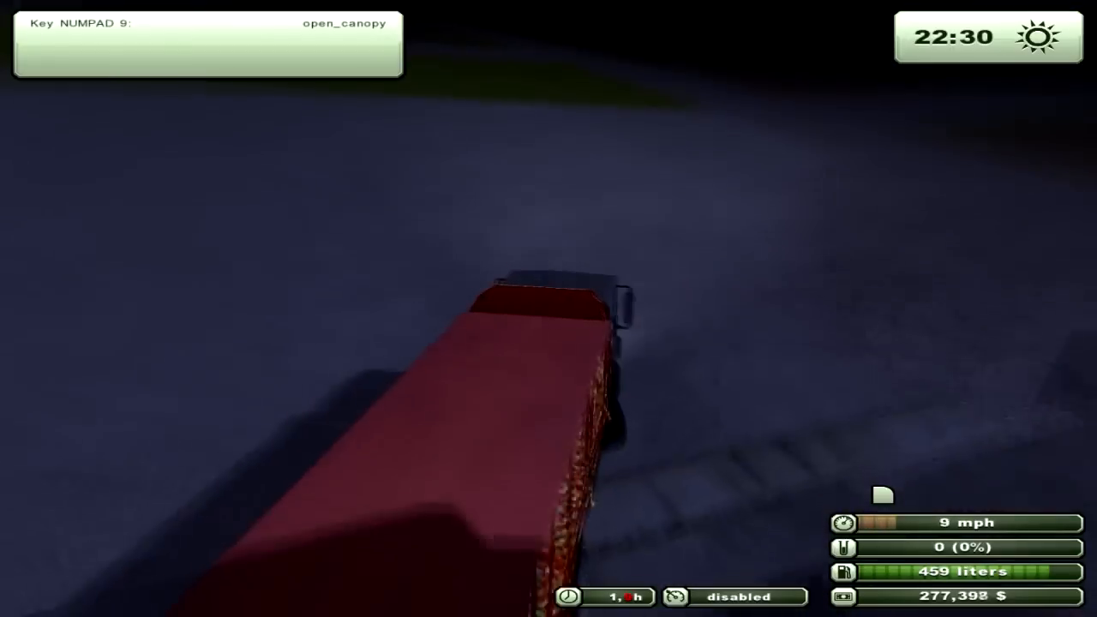
# Drive the red truck to the silo tower and fill the trailer to 50000 (100%).
pyautogui.press('w')
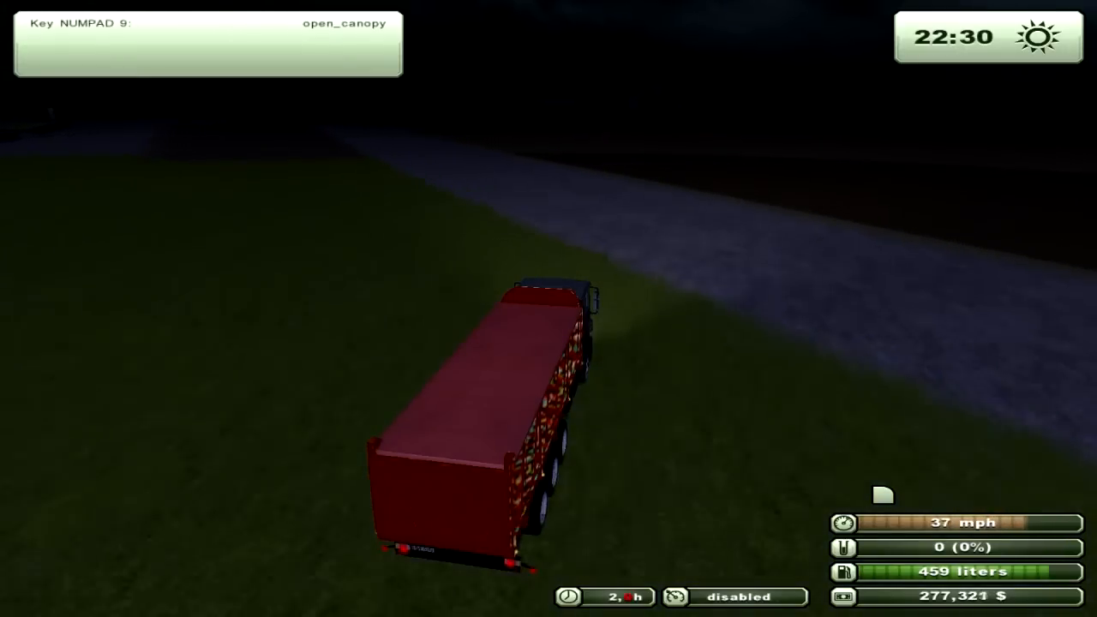
pyautogui.press('W')
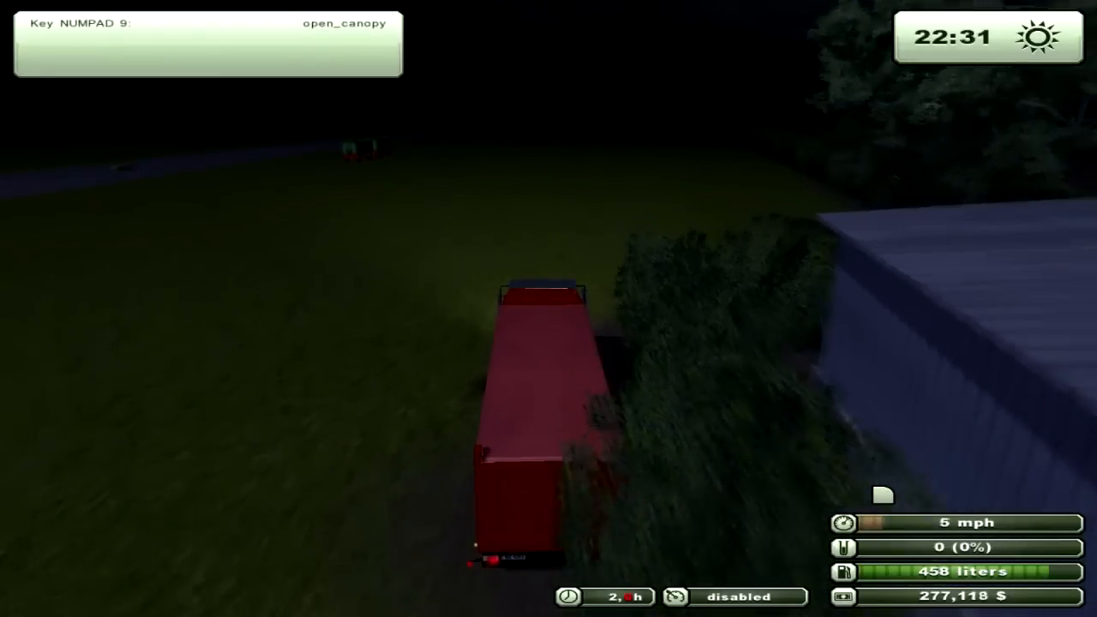
pyautogui.press('W')
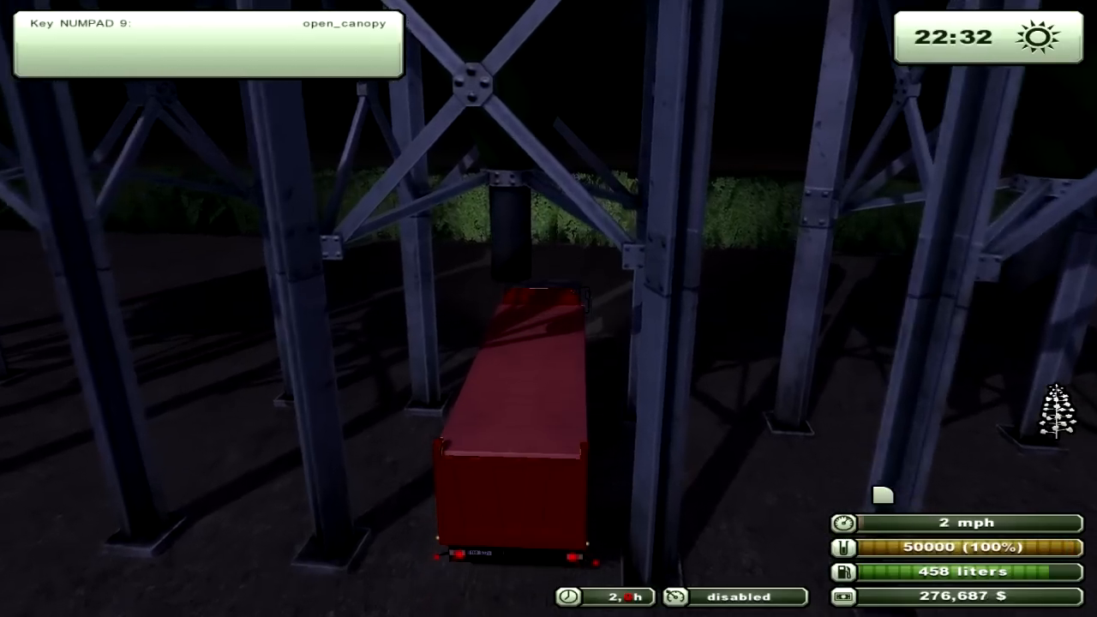
# Drive the loaded trailer to the barn and tip it empty, raising the balance to 347,430 $.
pyautogui.press('W')
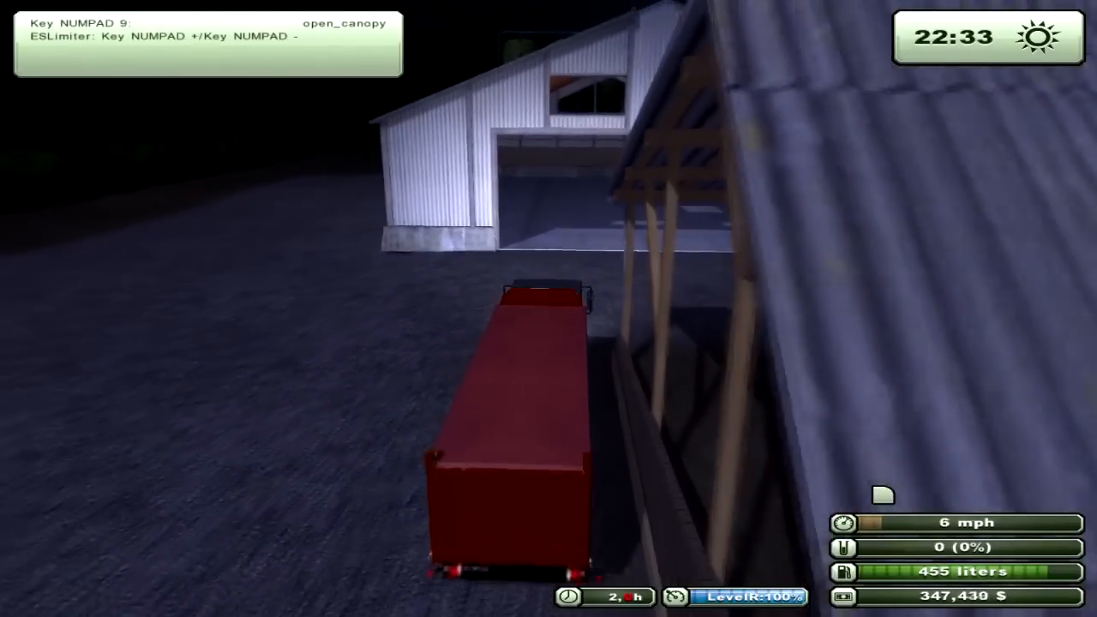
# Select the quad bike on the Vehicle Selection map and continue into the game.
pyautogui.press('Escape')
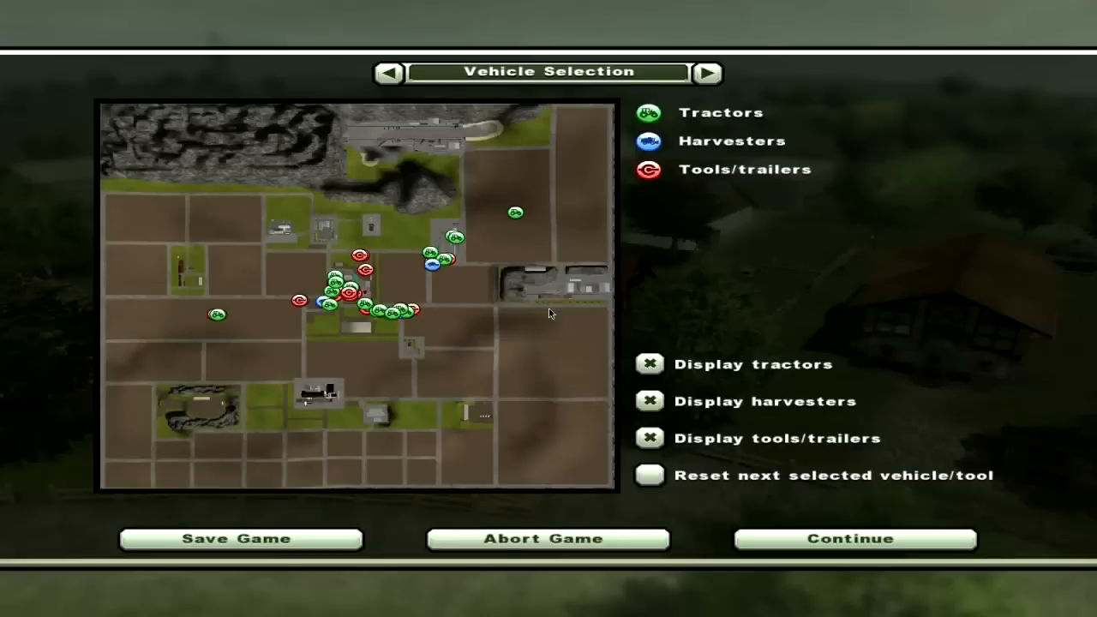
pyautogui.moveTo(463, 268)
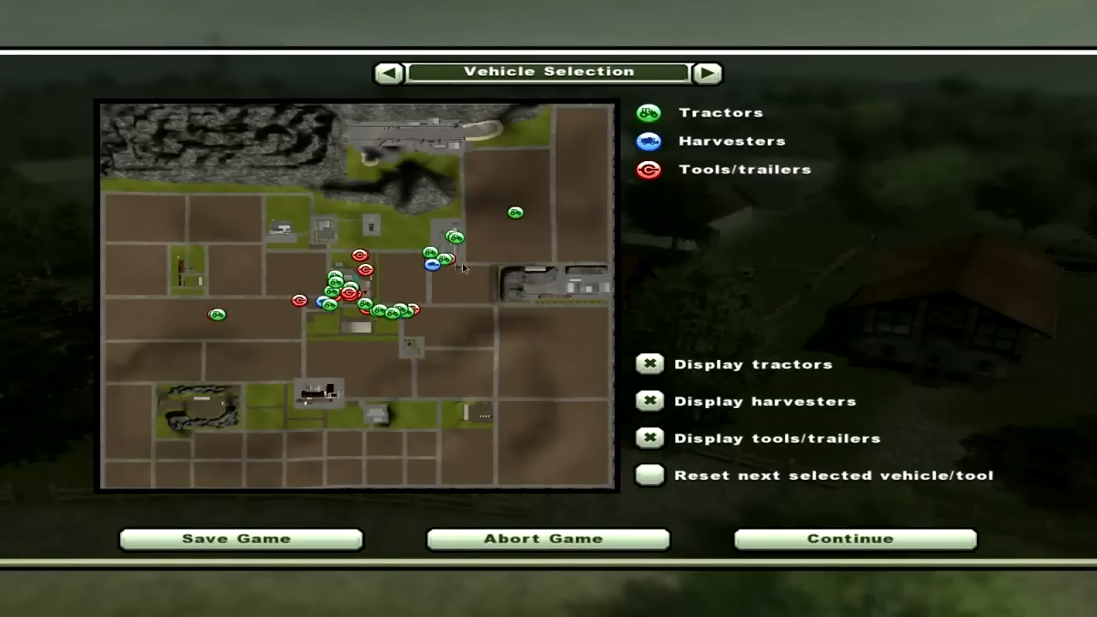
pyautogui.moveTo(295, 316)
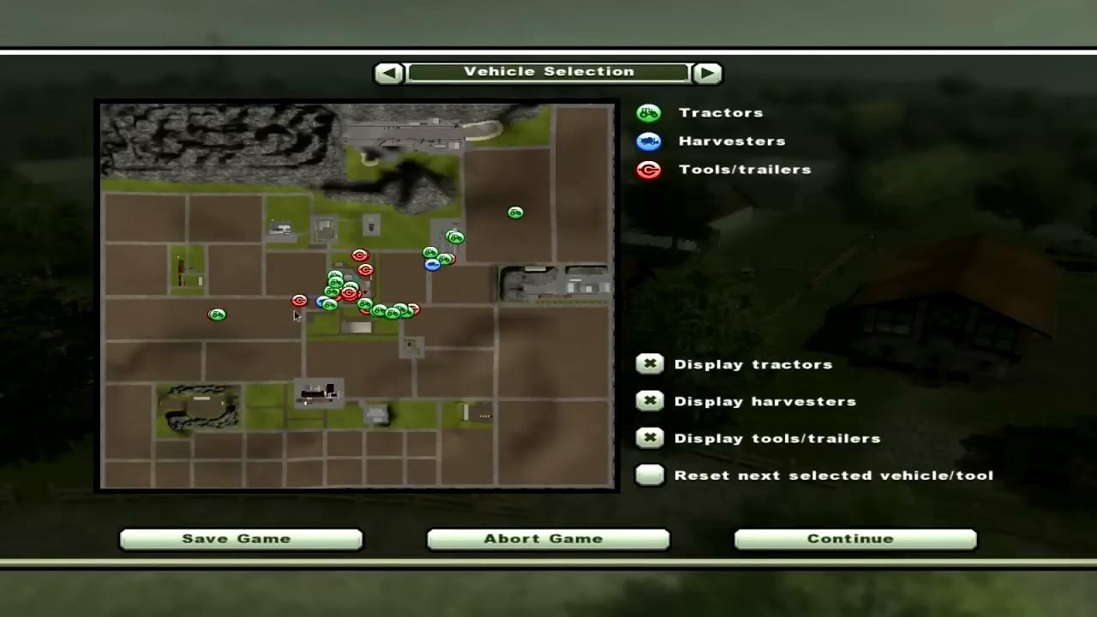
pyautogui.click(854, 538)
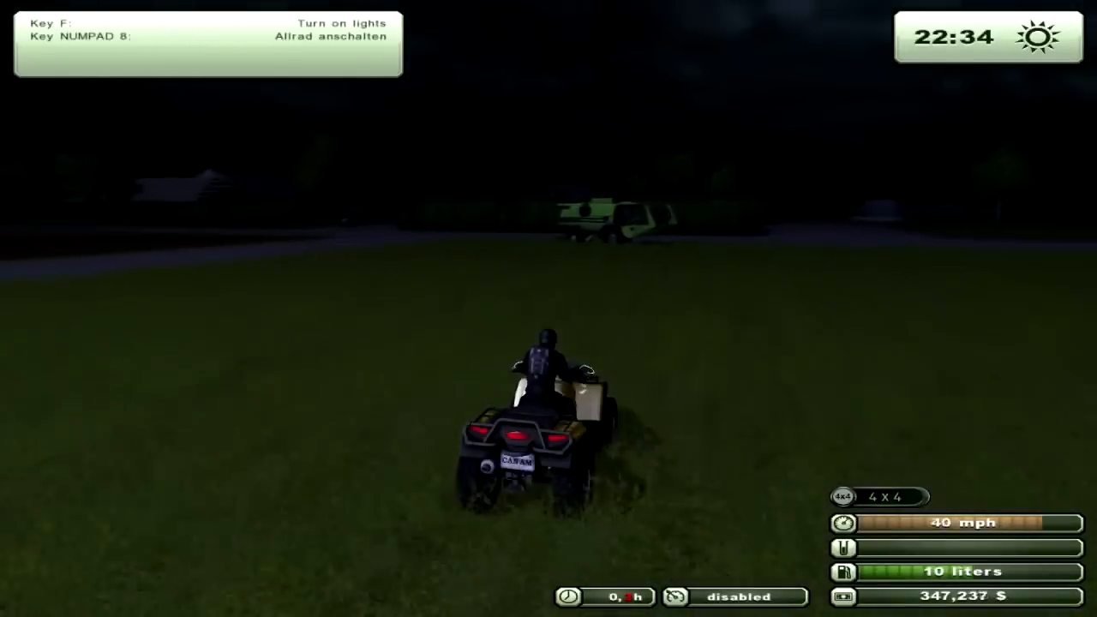
# Ride the quad past the fences and sheds and bring up the shop's Placeable Objects catalogue.
pyautogui.press('w')
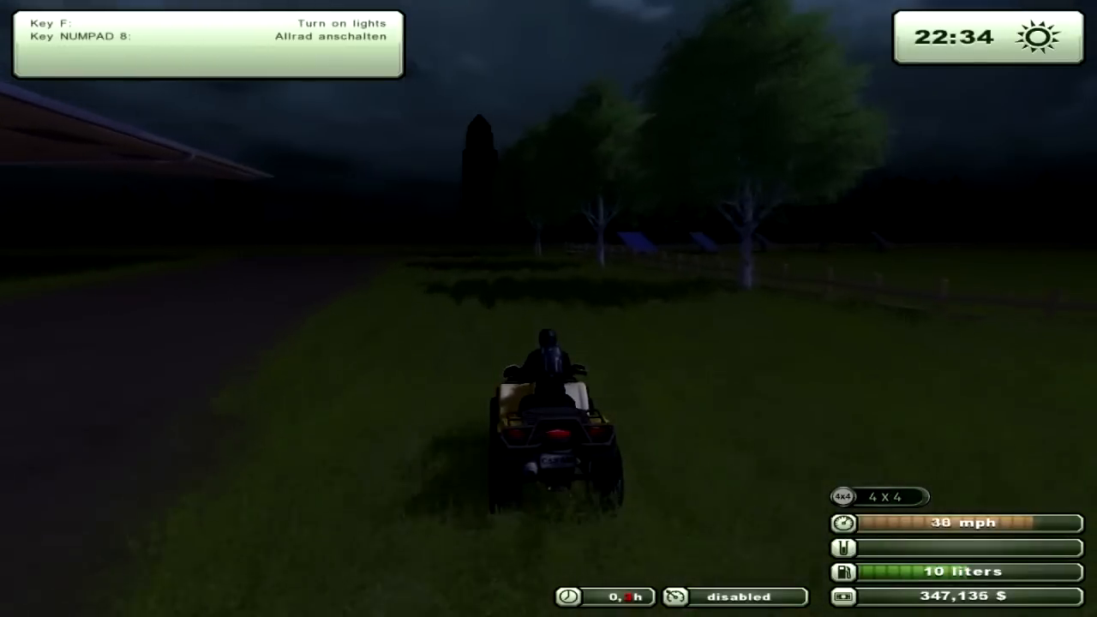
pyautogui.press('w')
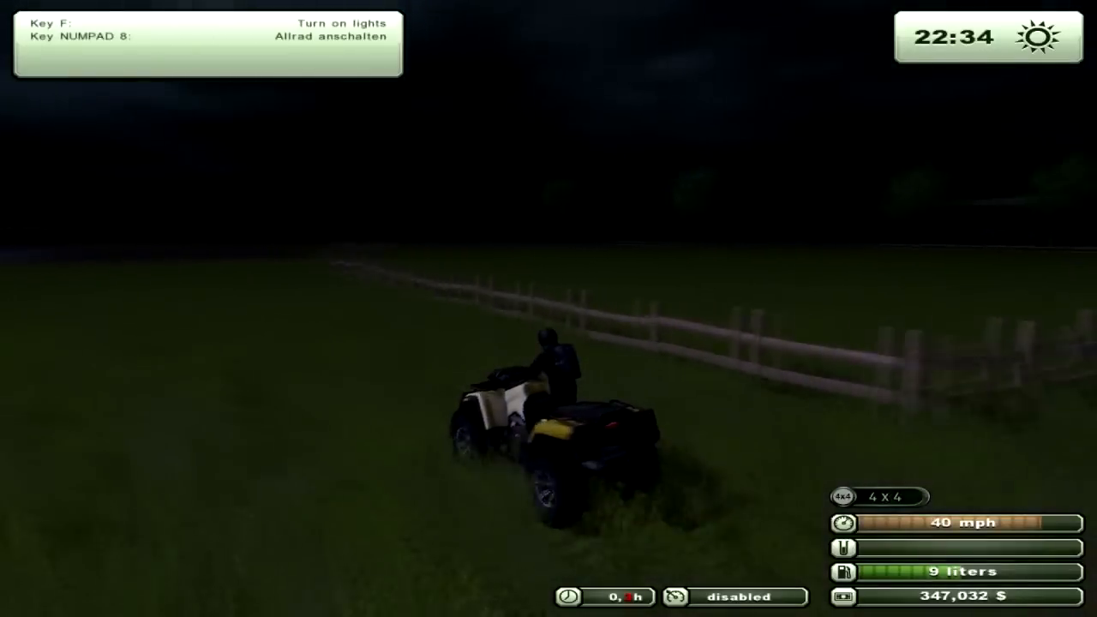
pyautogui.press('w')
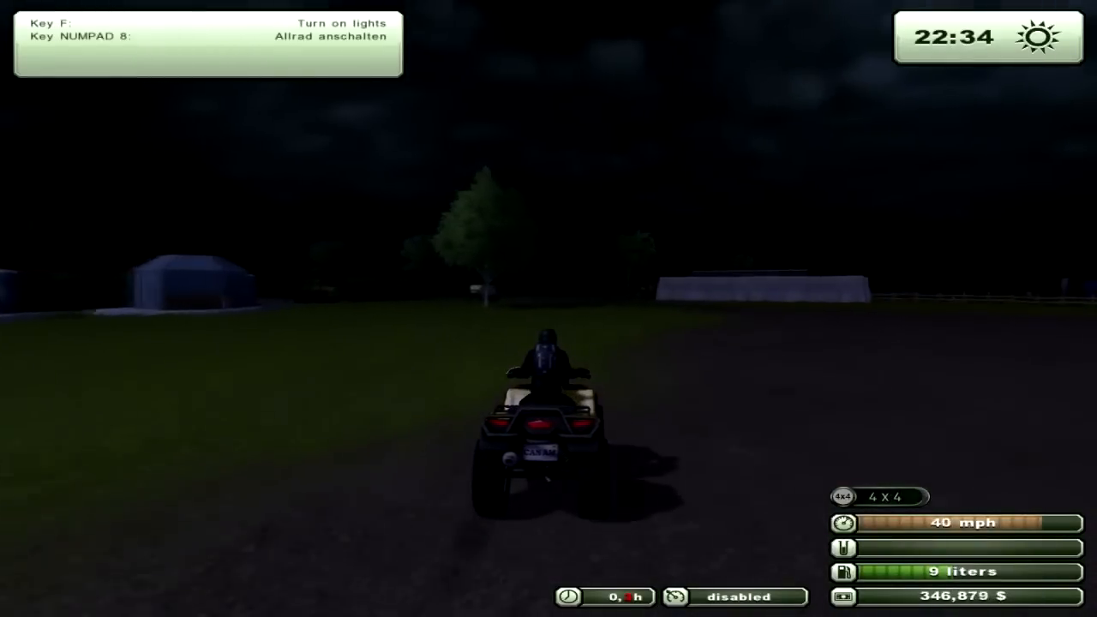
pyautogui.press('W')
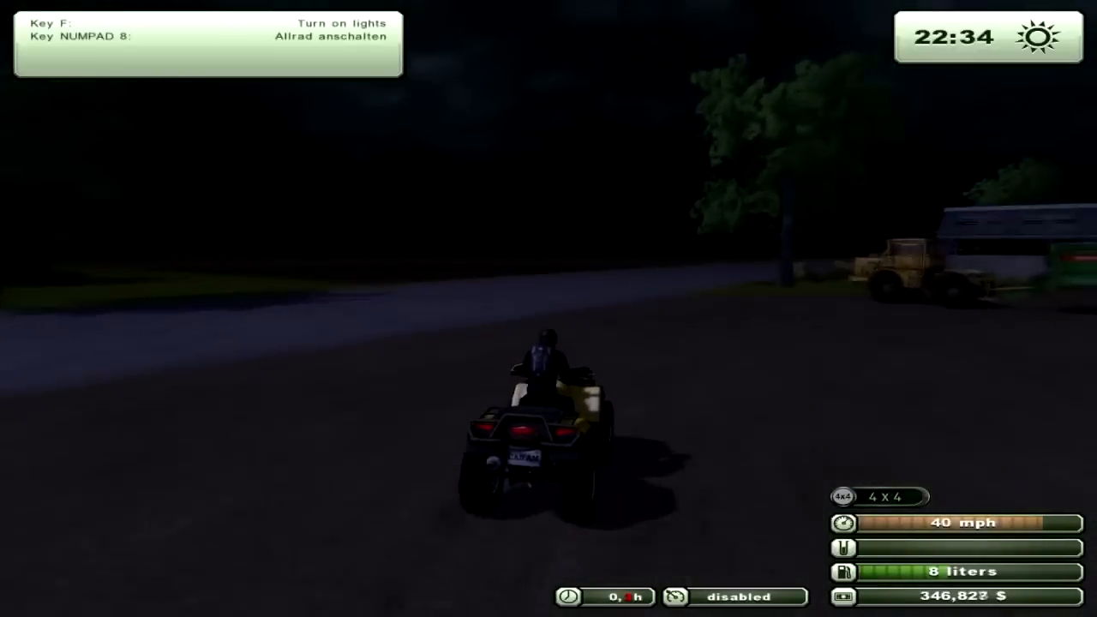
pyautogui.press('W')
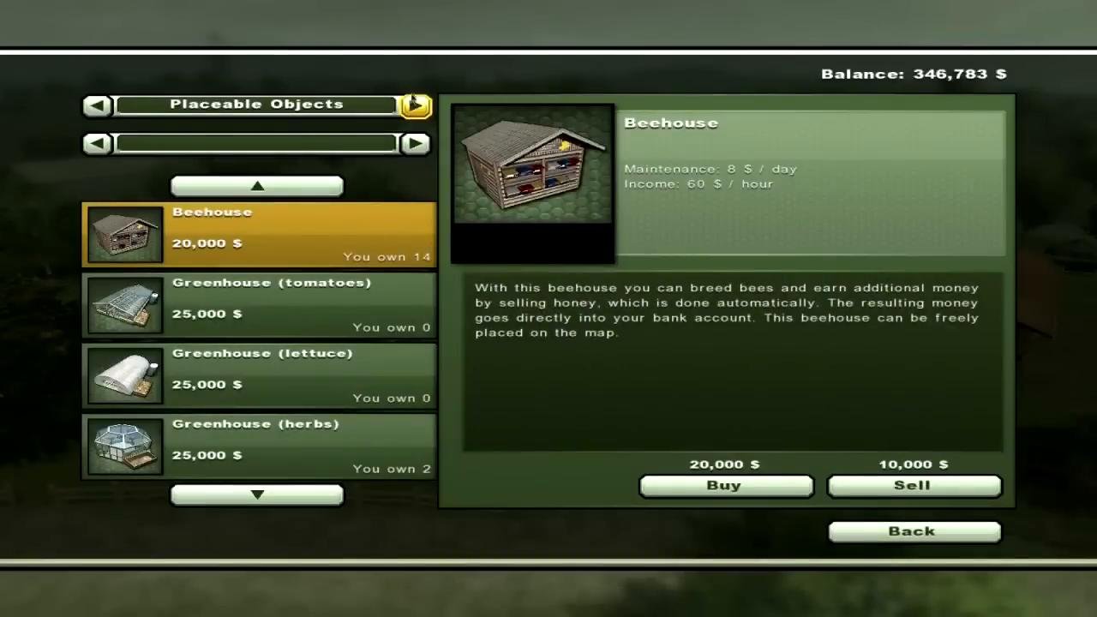
# Switch the shop to Animals and buy cows repeatedly, bringing the owned count to 237.
pyautogui.click(415, 105)
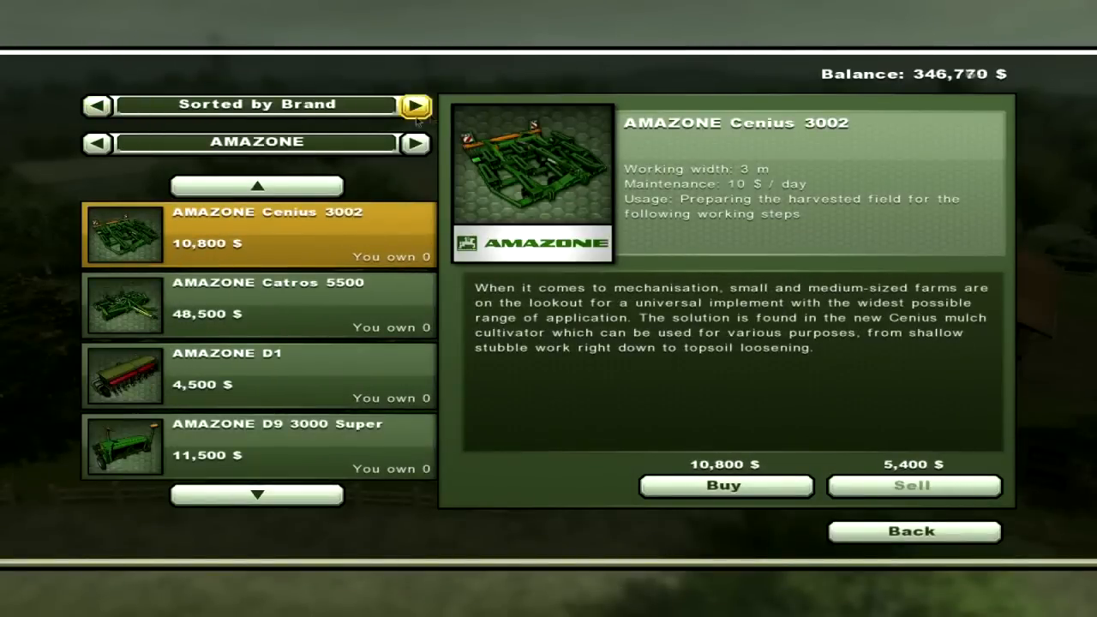
pyautogui.click(415, 105)
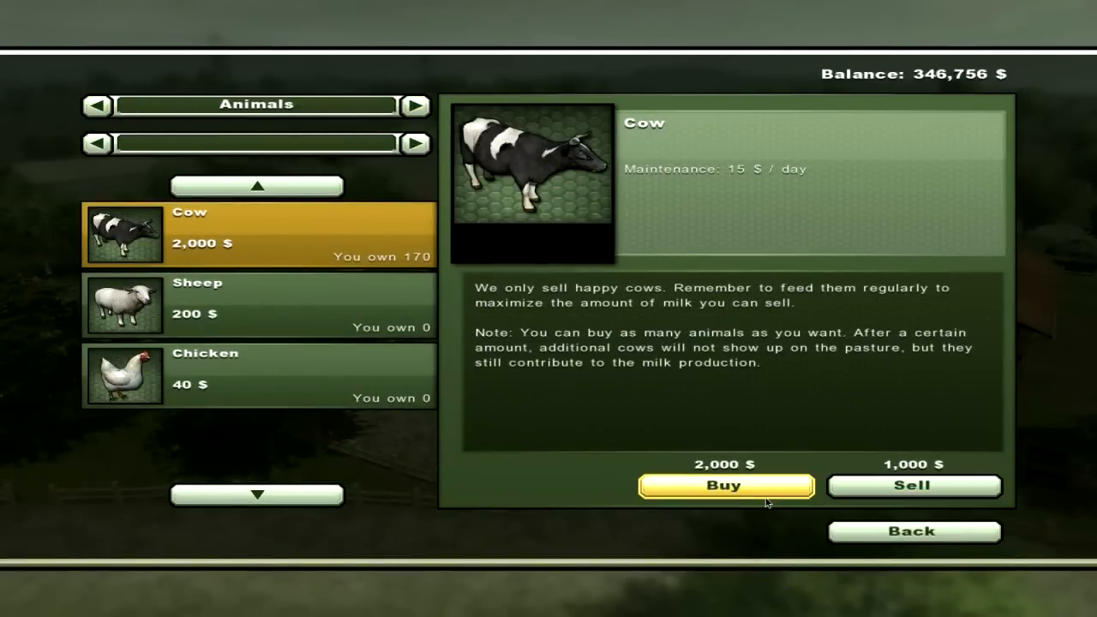
pyautogui.click(724, 485)
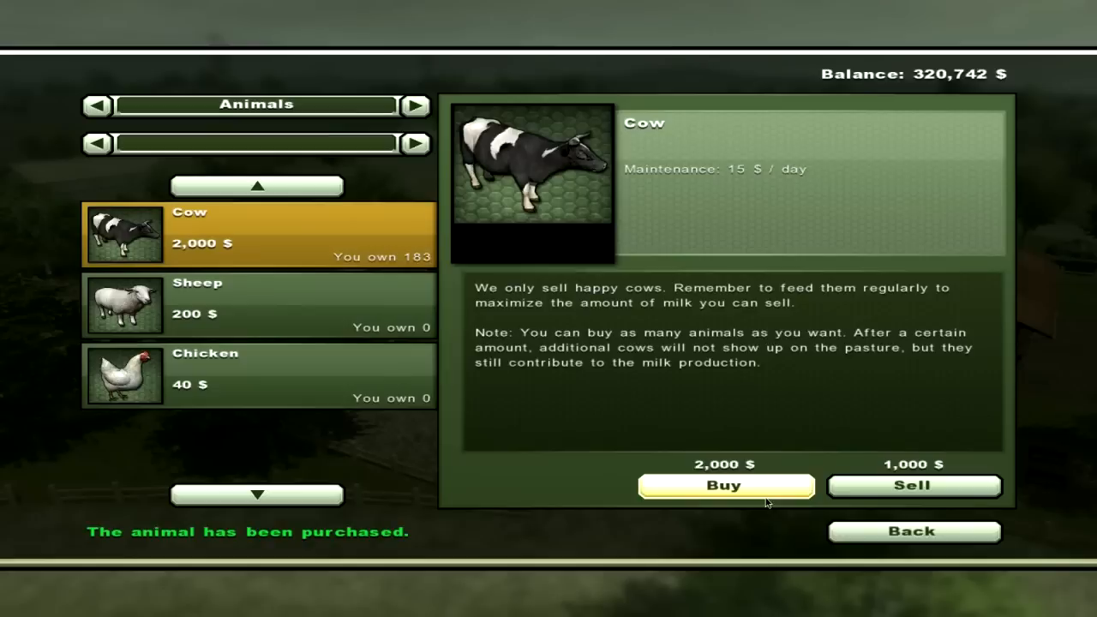
pyautogui.click(723, 485)
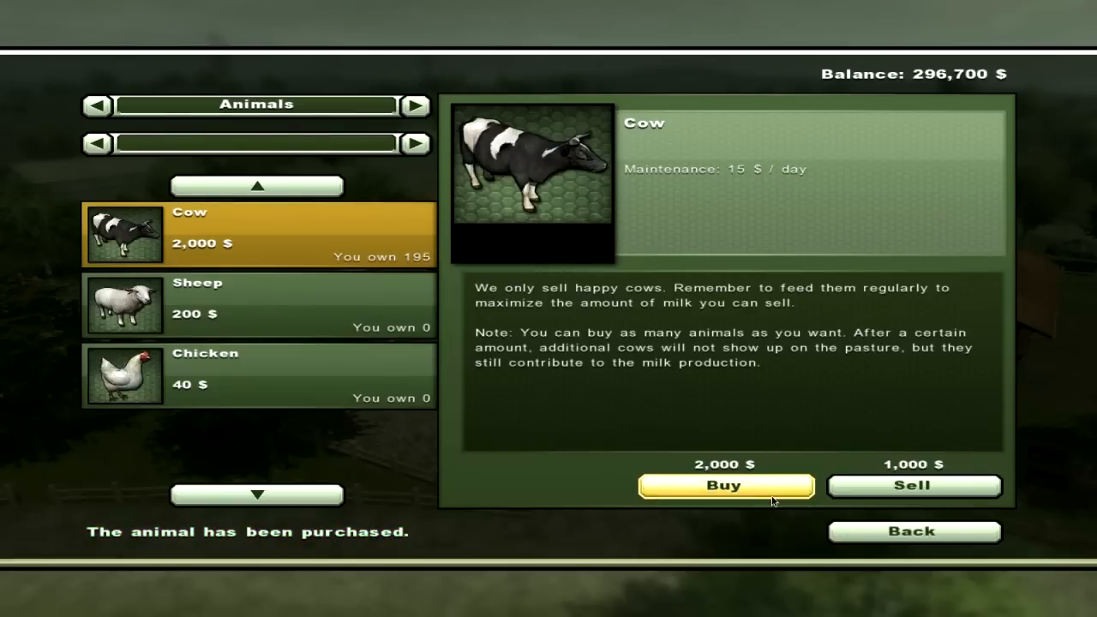
pyautogui.click(724, 485)
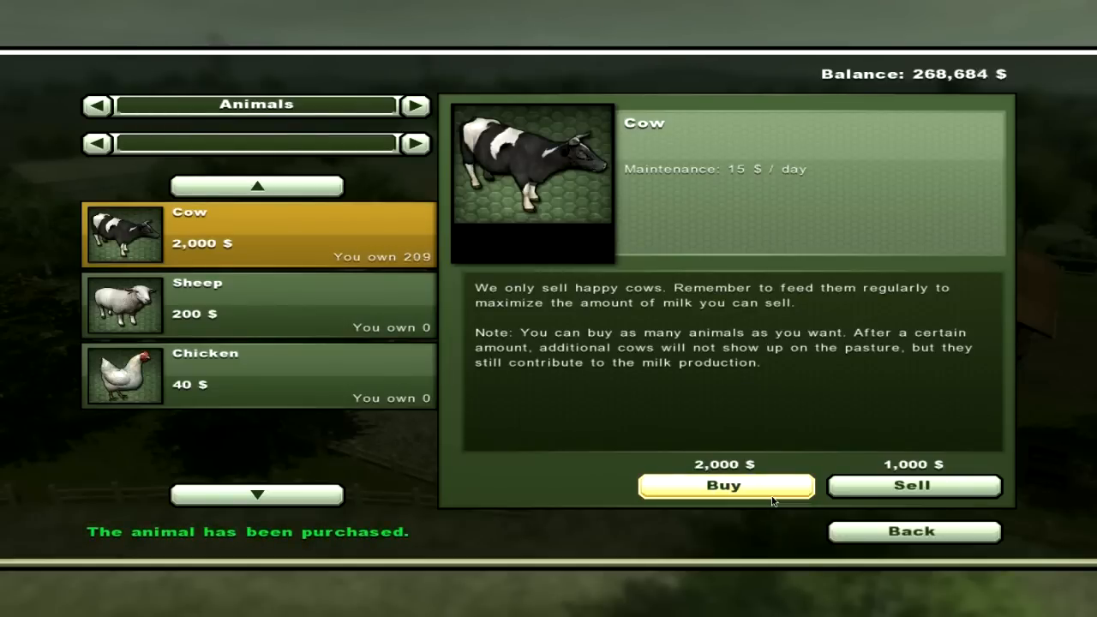
pyautogui.click(724, 486)
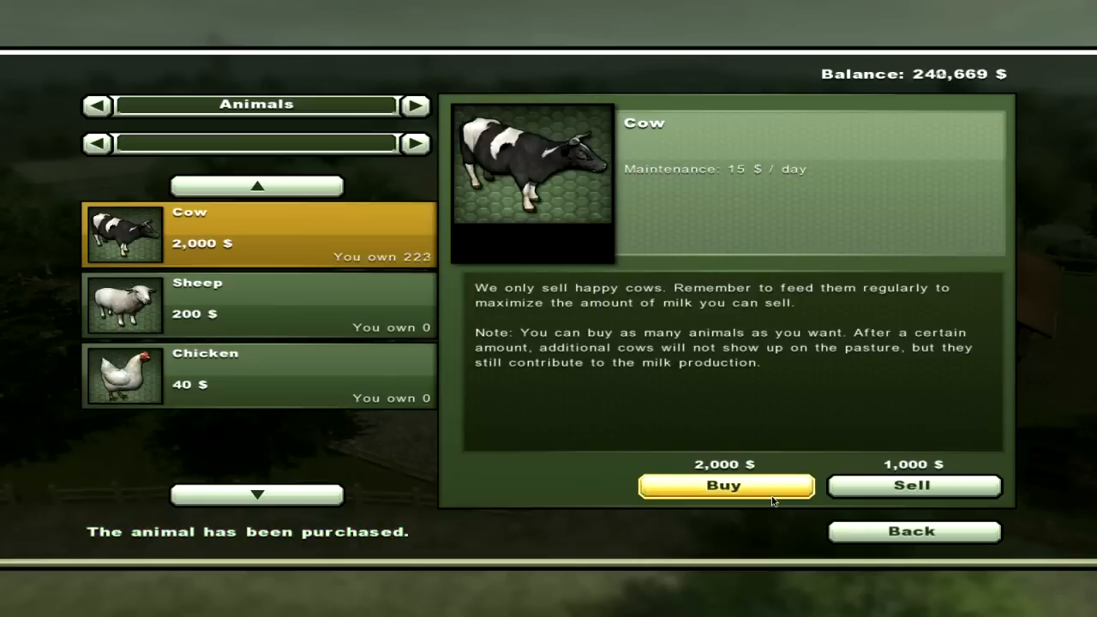
pyautogui.click(725, 486)
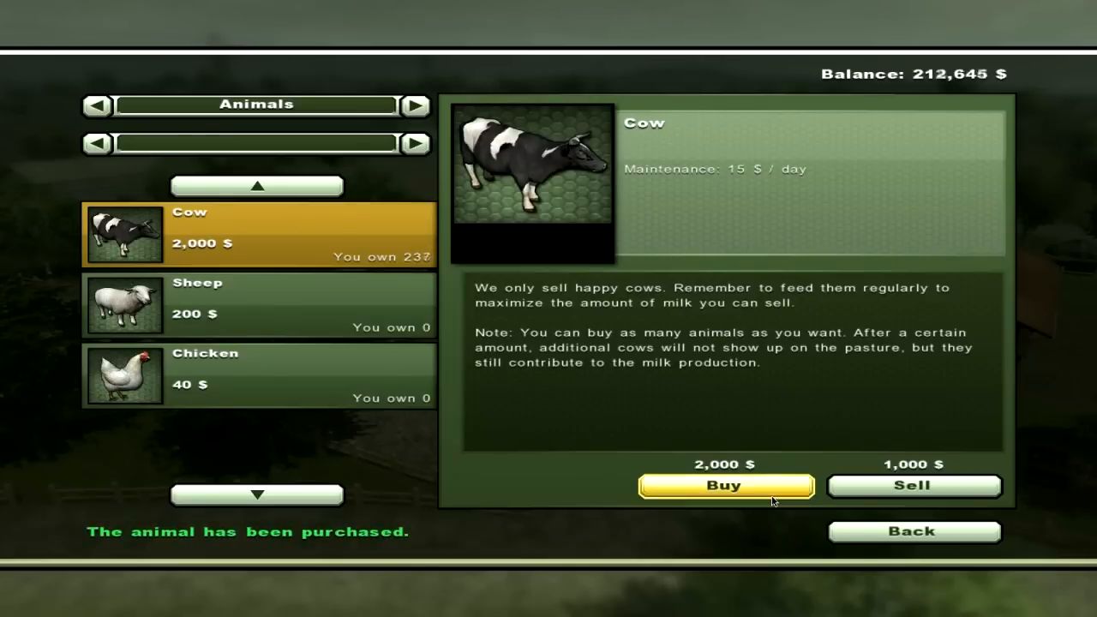
pyautogui.click(724, 485)
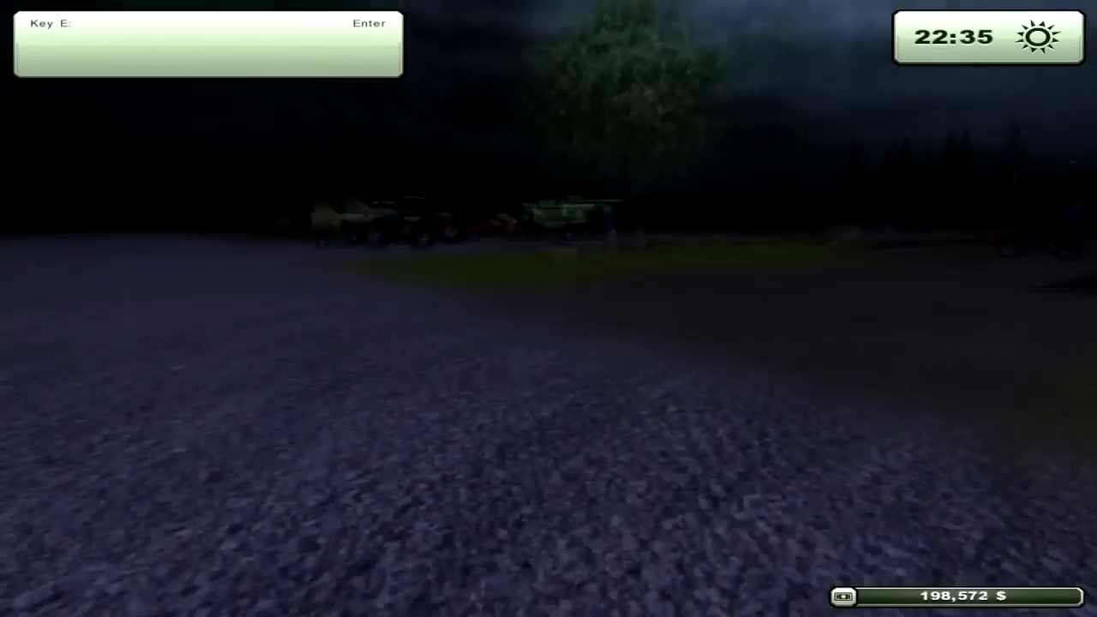
# Leave the vehicle and walk across the farmyard at night toward the quad bike.
pyautogui.press('e')
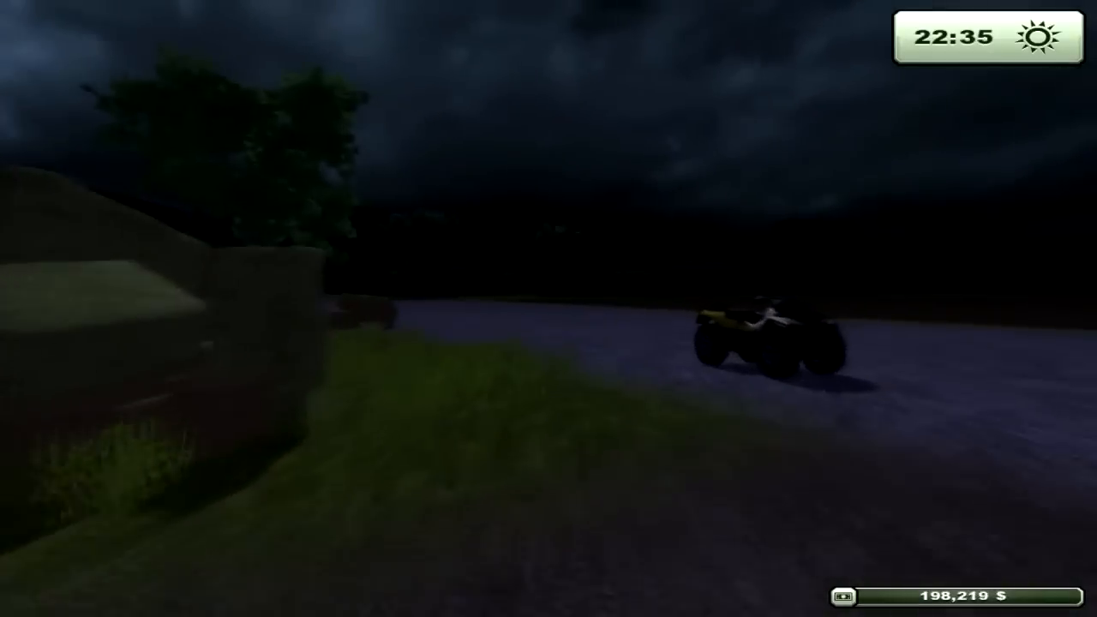
pyautogui.moveTo(548, 309)
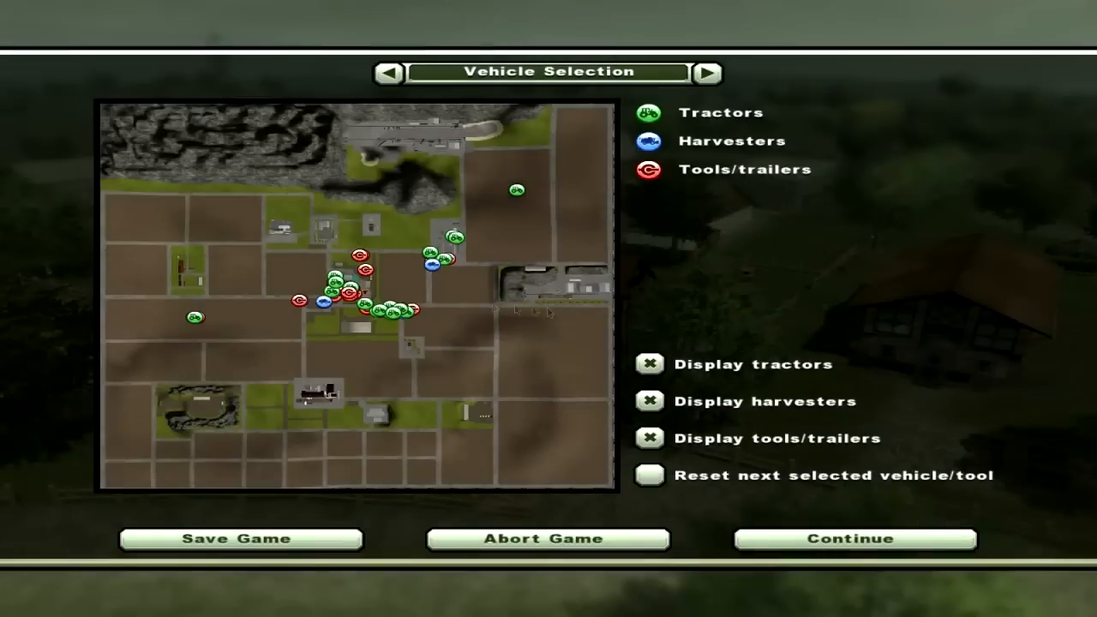
# Choose the red mixer wagon's tractor on the farm map and enter it.
pyautogui.click(351, 288)
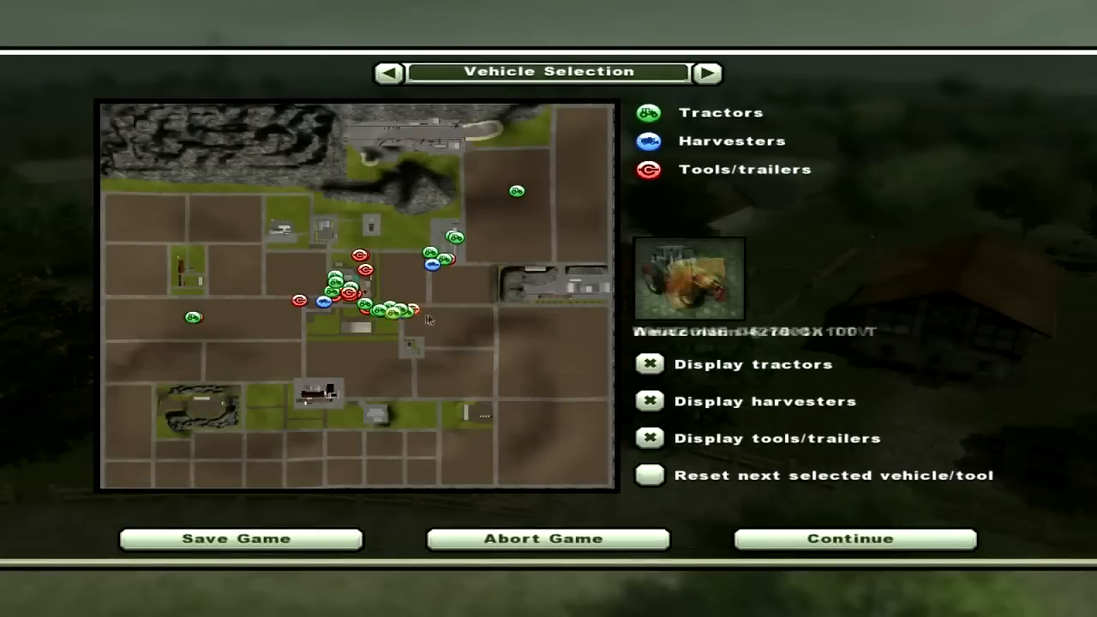
pyautogui.click(395, 312)
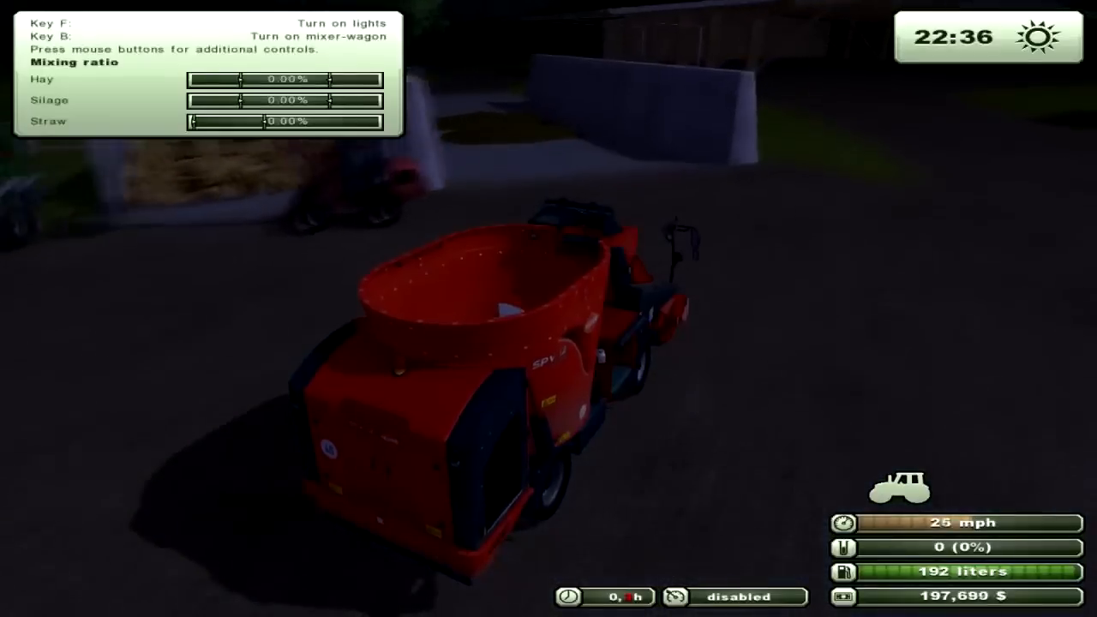
# Load the mixer wagon with silage at the silo to 4598 (38%).
pyautogui.press('b')
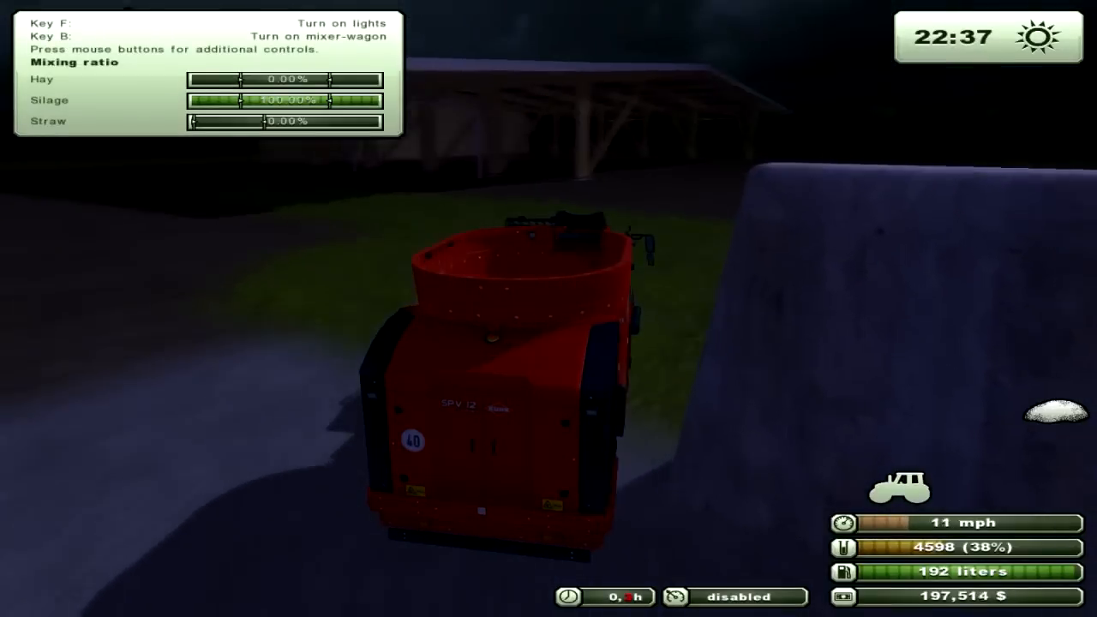
pyautogui.press('w')
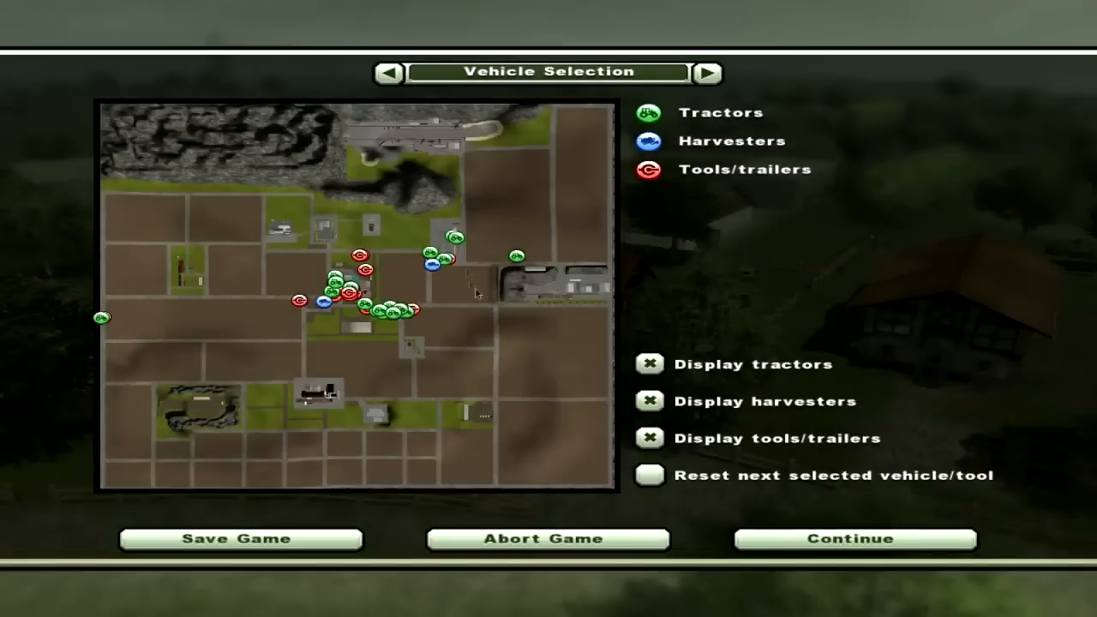
# Pick the Krone Big M 500 mower on the map and take control of it.
pyautogui.click(432, 266)
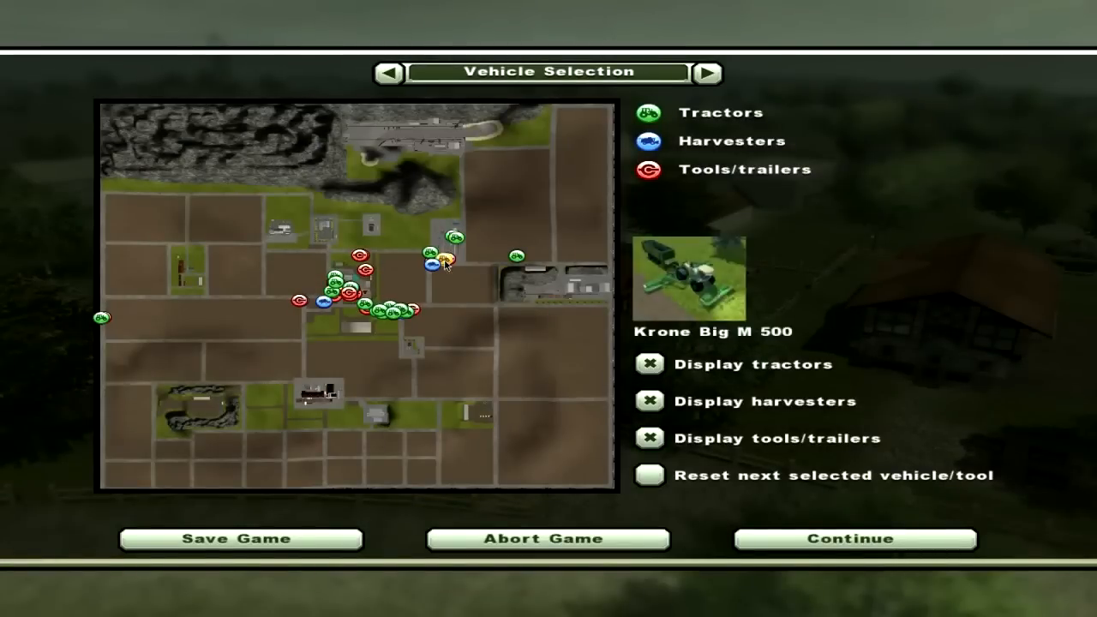
pyautogui.click(854, 539)
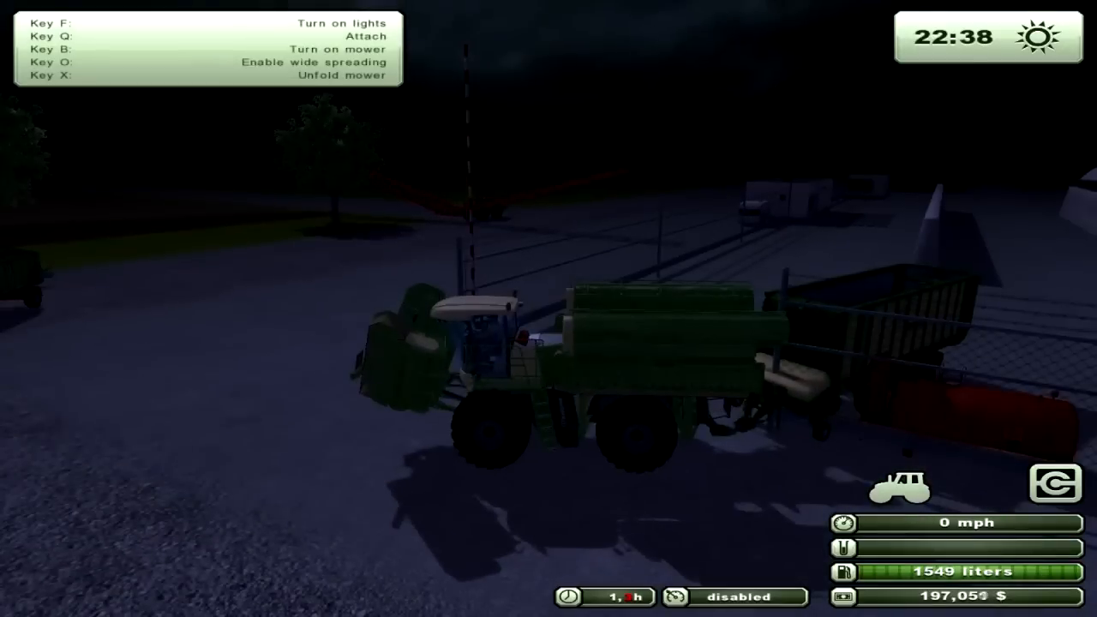
# Drive the Krone Big M 500 through the dark yard, then bring up the vehicle selection map.
pyautogui.press('q')
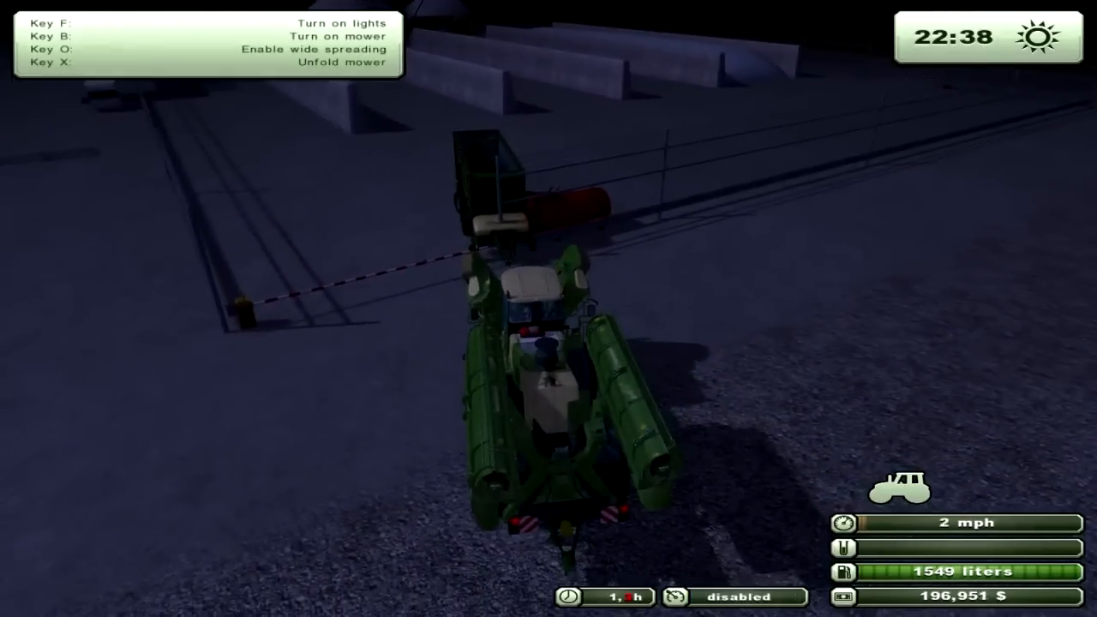
pyautogui.press('W')
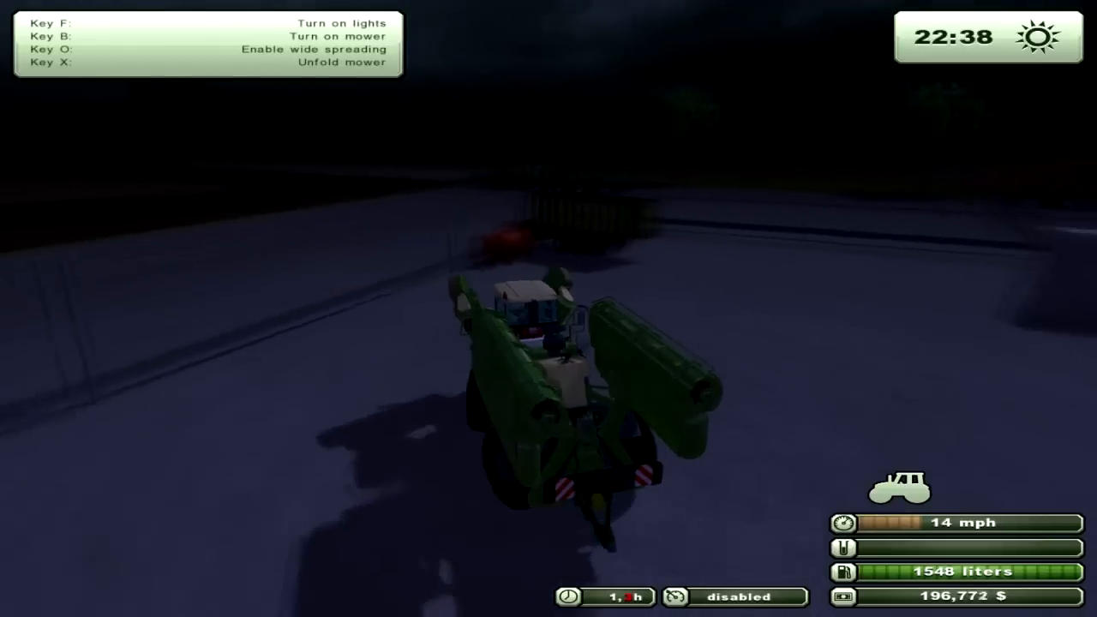
pyautogui.press('w')
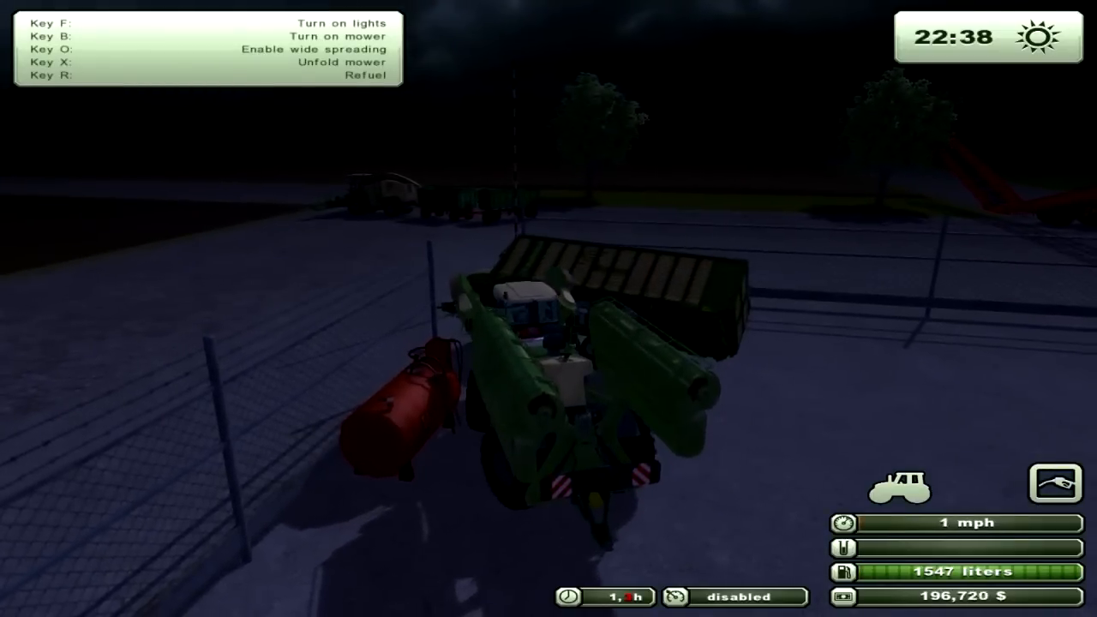
pyautogui.press('W')
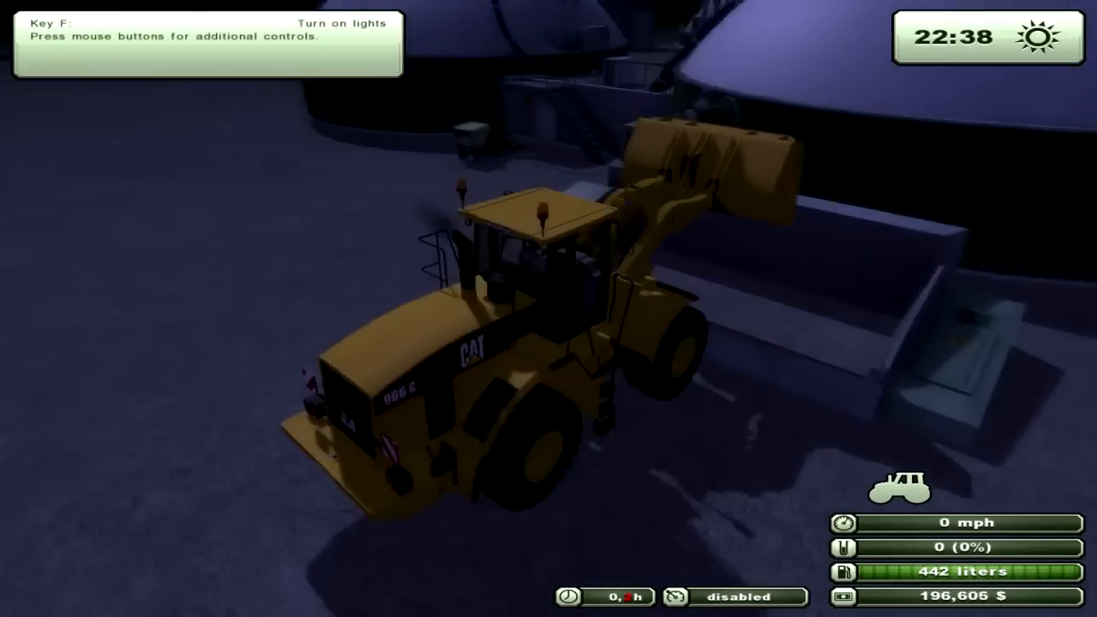
pyautogui.press('Escape')
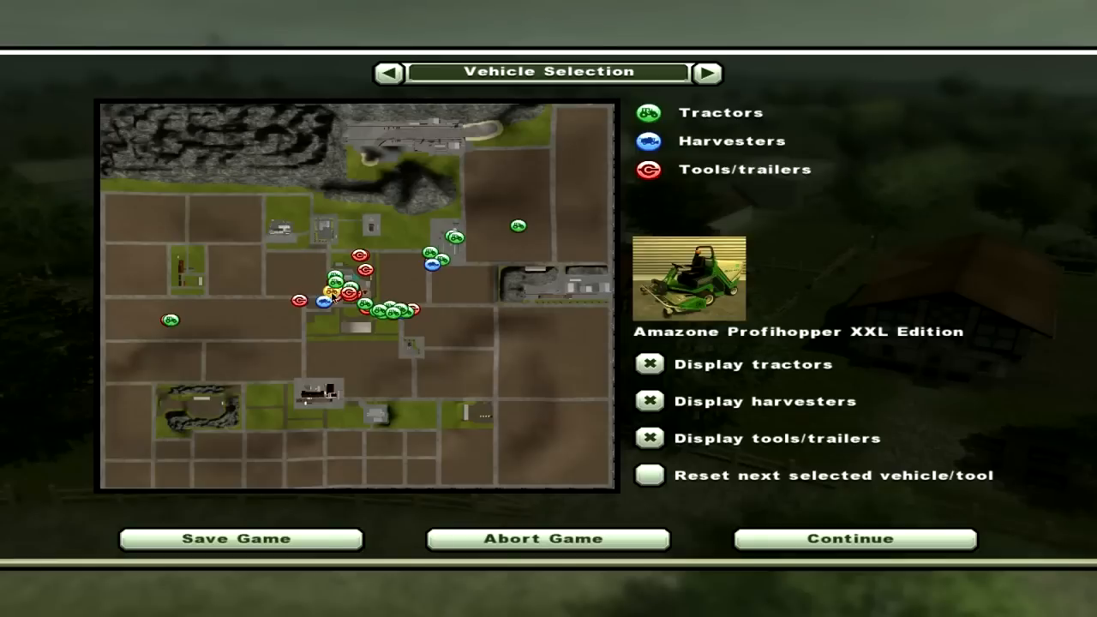
# Select the Krone Big M 500 mower on the farm map to get back behind its wheel.
pyautogui.click(854, 539)
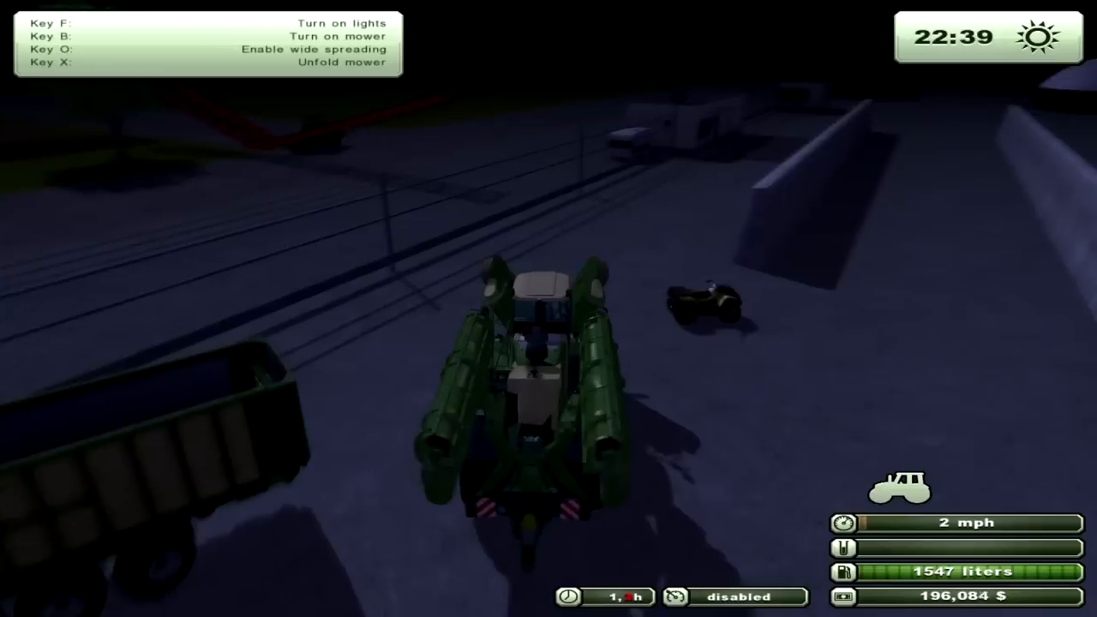
# Drive the Krone Big M 500 forward across the yard, reaching about 19 mph.
pyautogui.press('W')
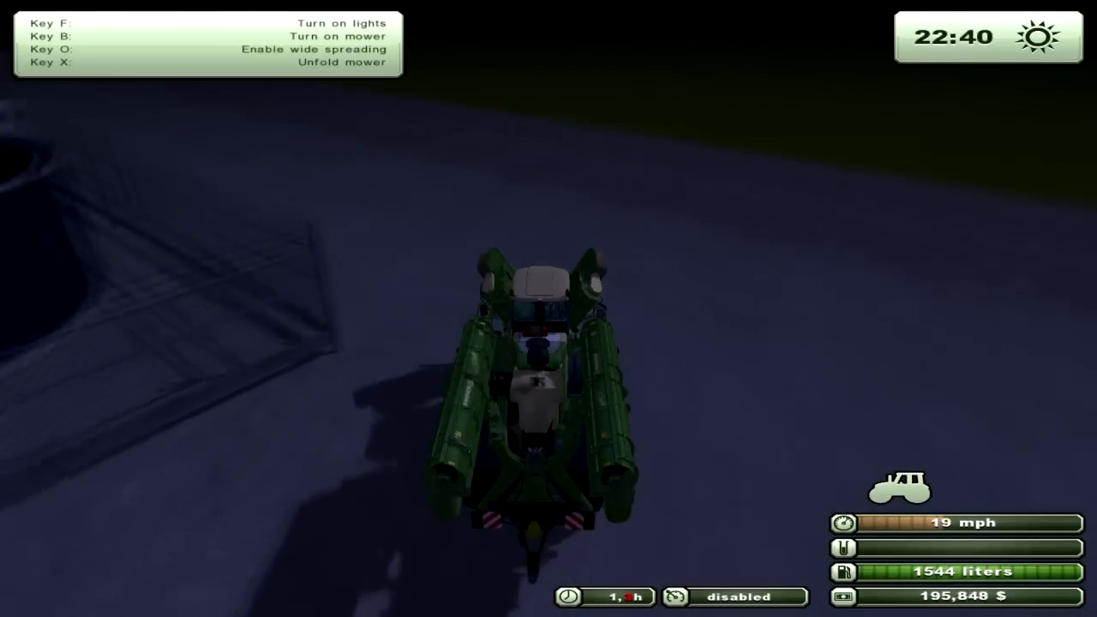
# Drive the mowing rig along the road past the buildings to the grass field edge.
pyautogui.press('w')
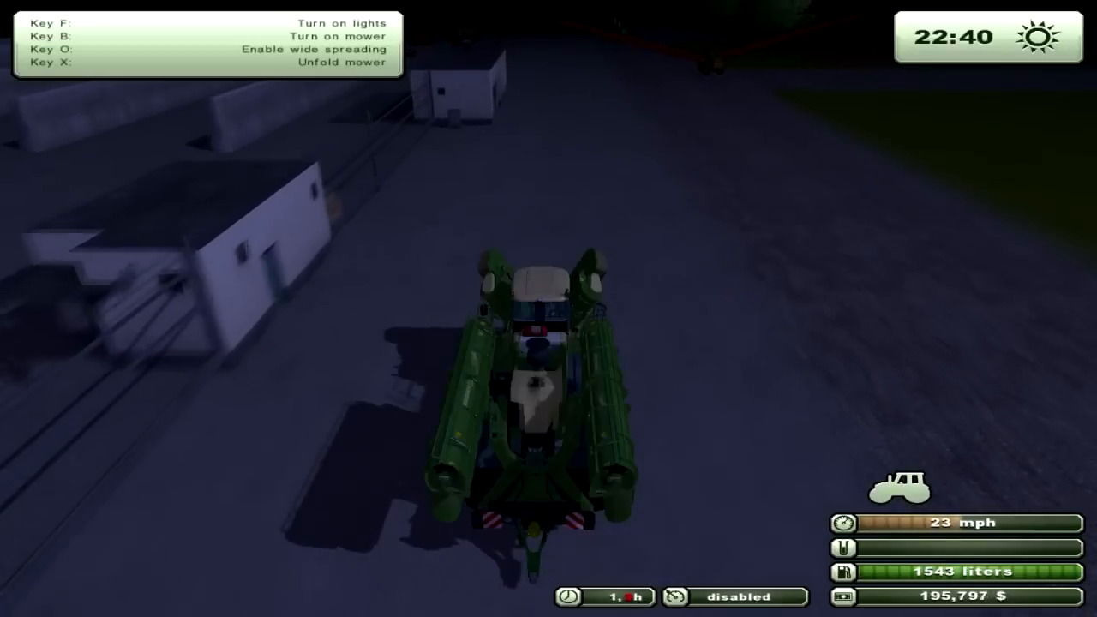
pyautogui.press('w')
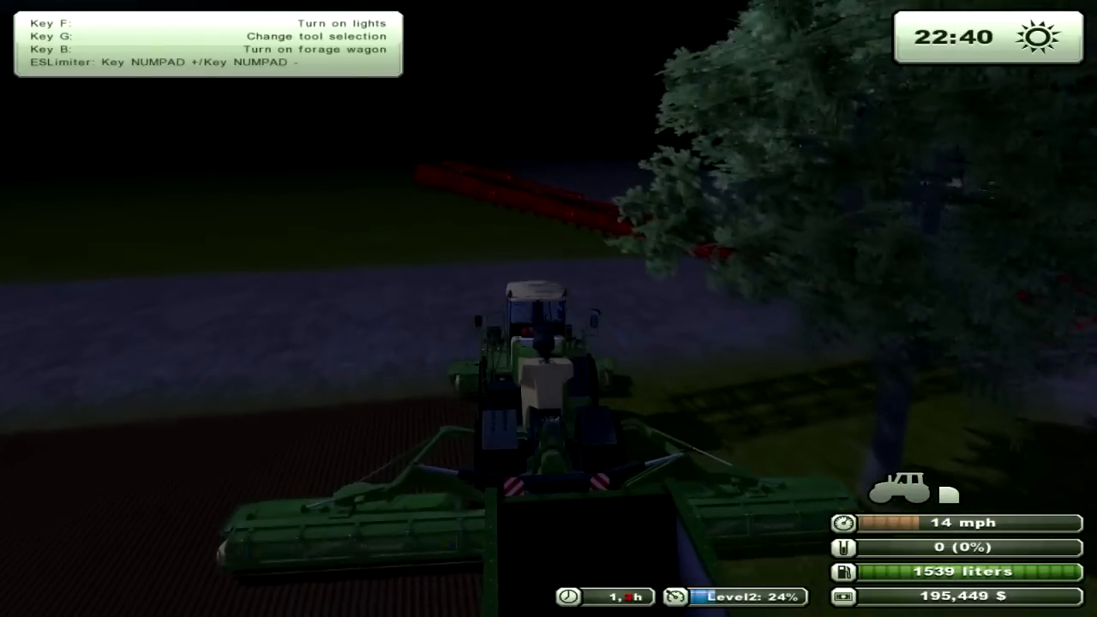
pyautogui.press('b')
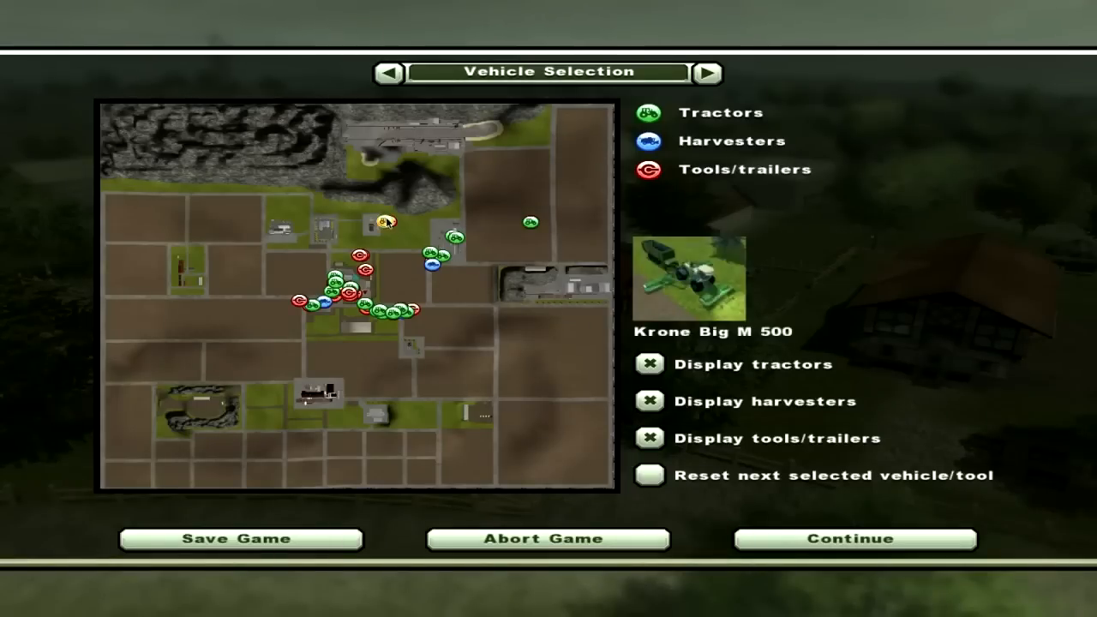
# Resume play from the vehicle map and switch the mower on to cut a fresh swath.
pyautogui.click(854, 538)
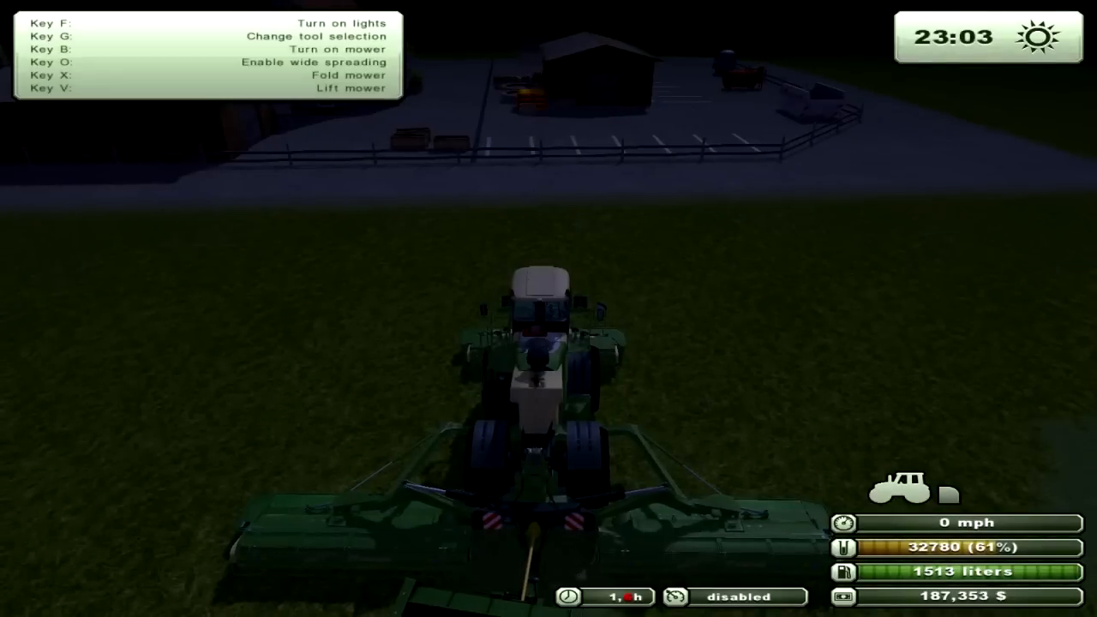
pyautogui.press('b')
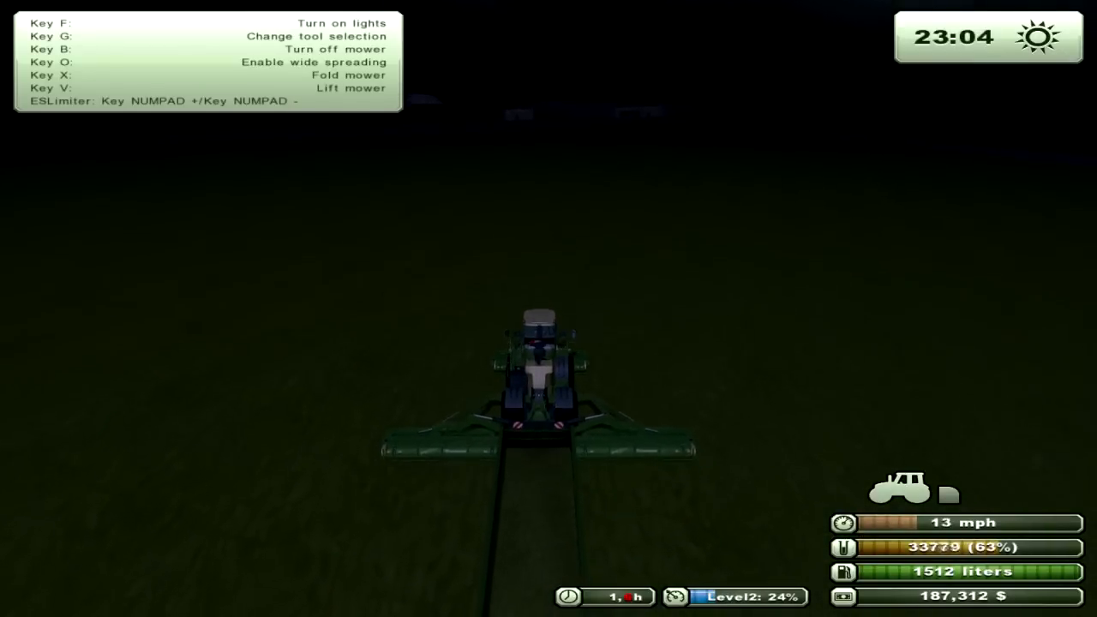
# Mow across the field until the load reaches 43792 (82%), then pause to the farm map.
pyautogui.press('f')
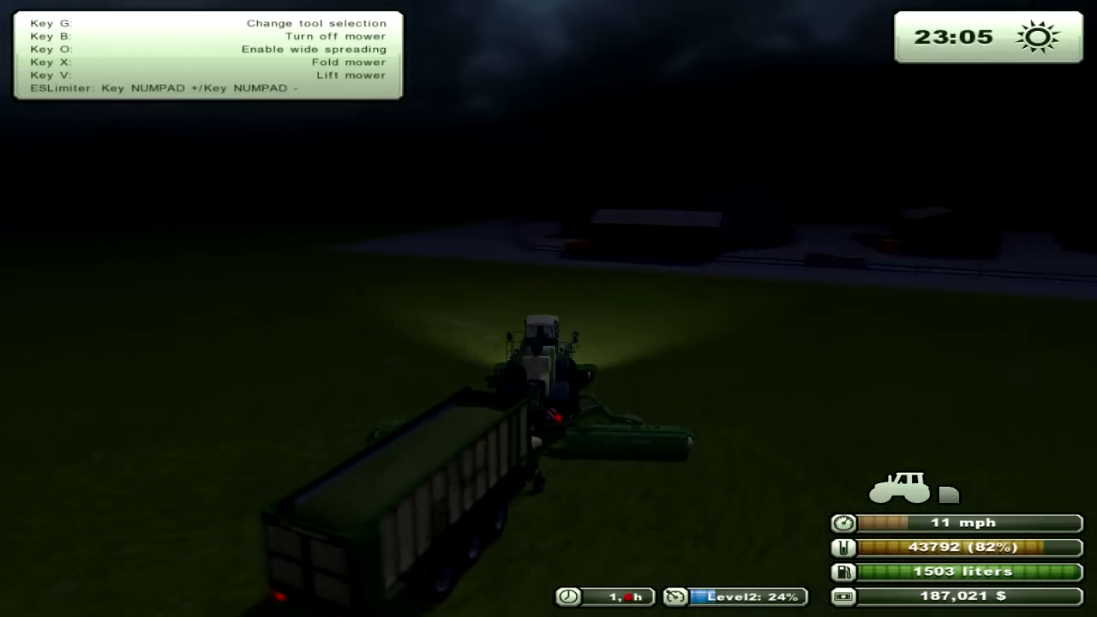
pyautogui.press('Escape')
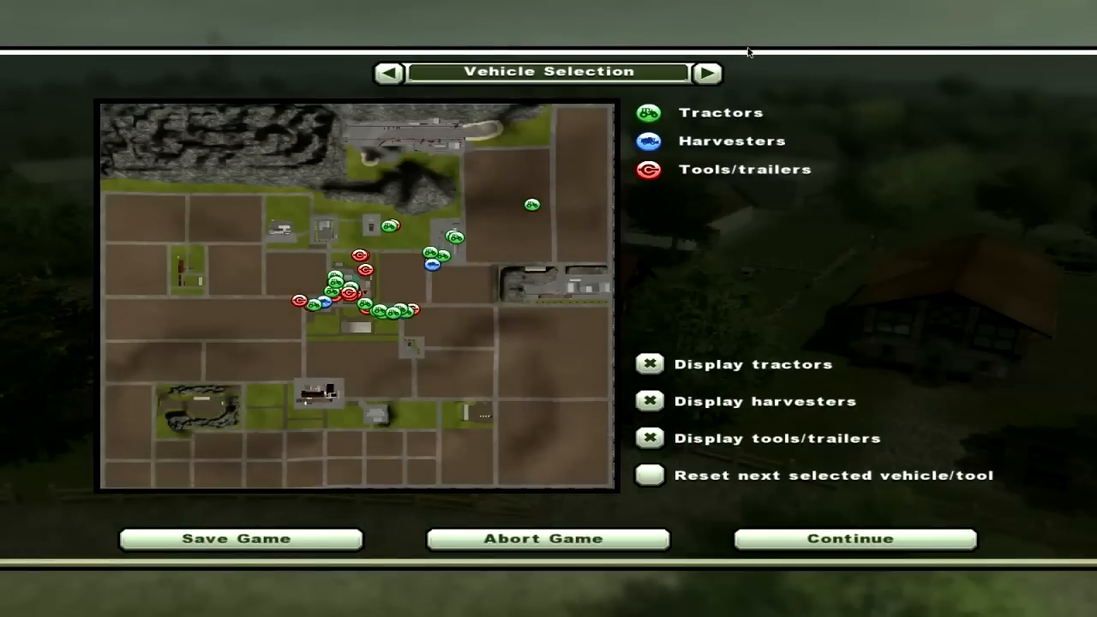
# Switch the map to the field growth view, then resume the mowing run.
pyautogui.click(388, 72)
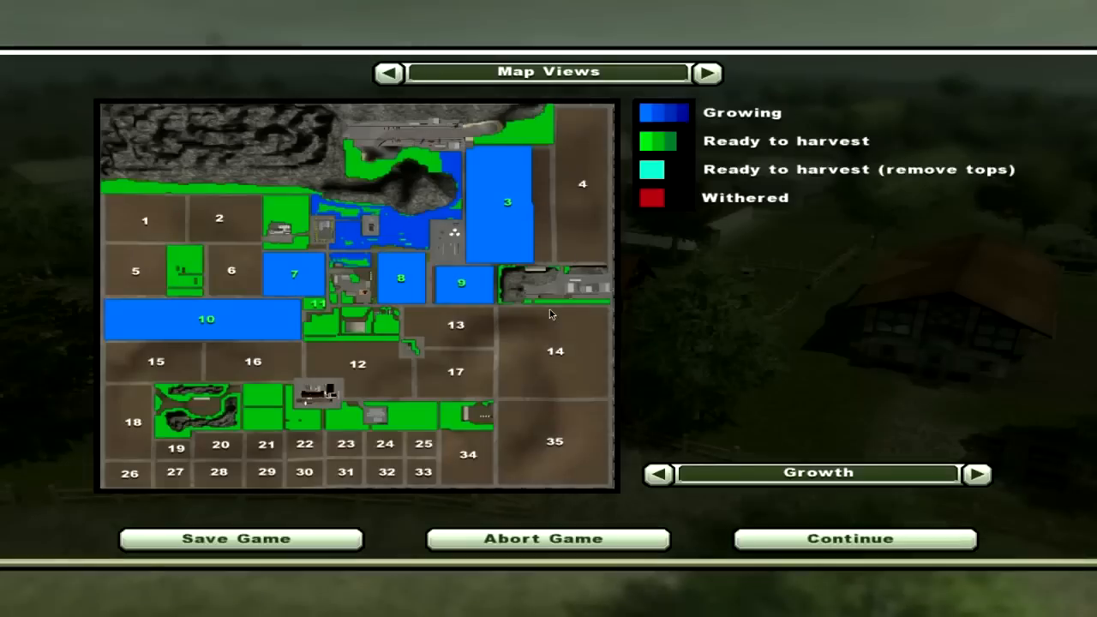
pyautogui.click(854, 538)
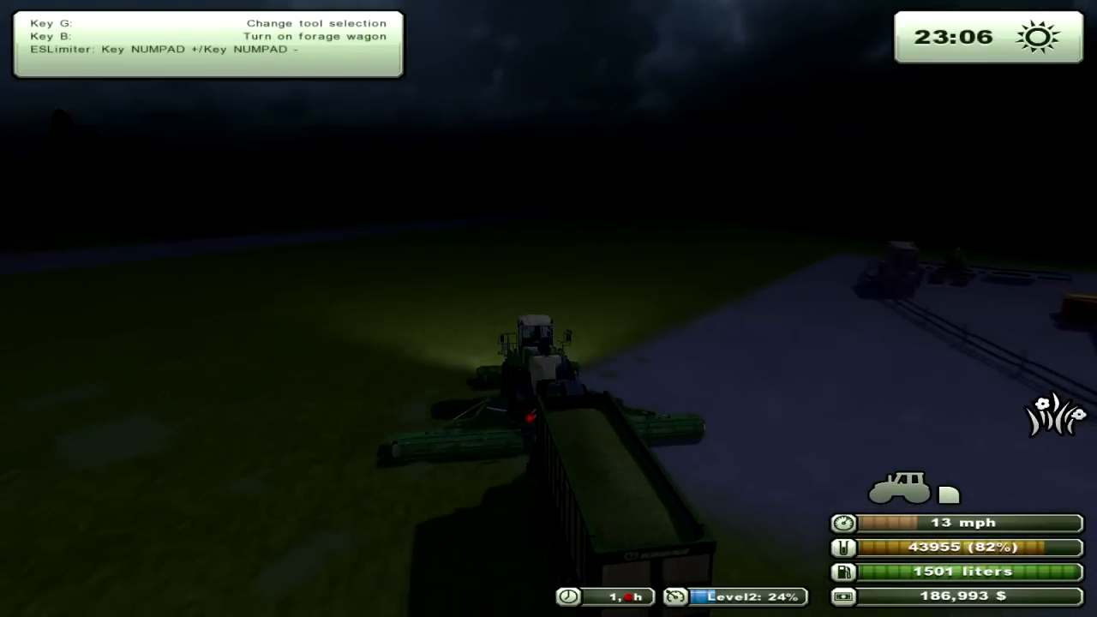
# Pause the game to show the field growth map again.
pyautogui.press('g')
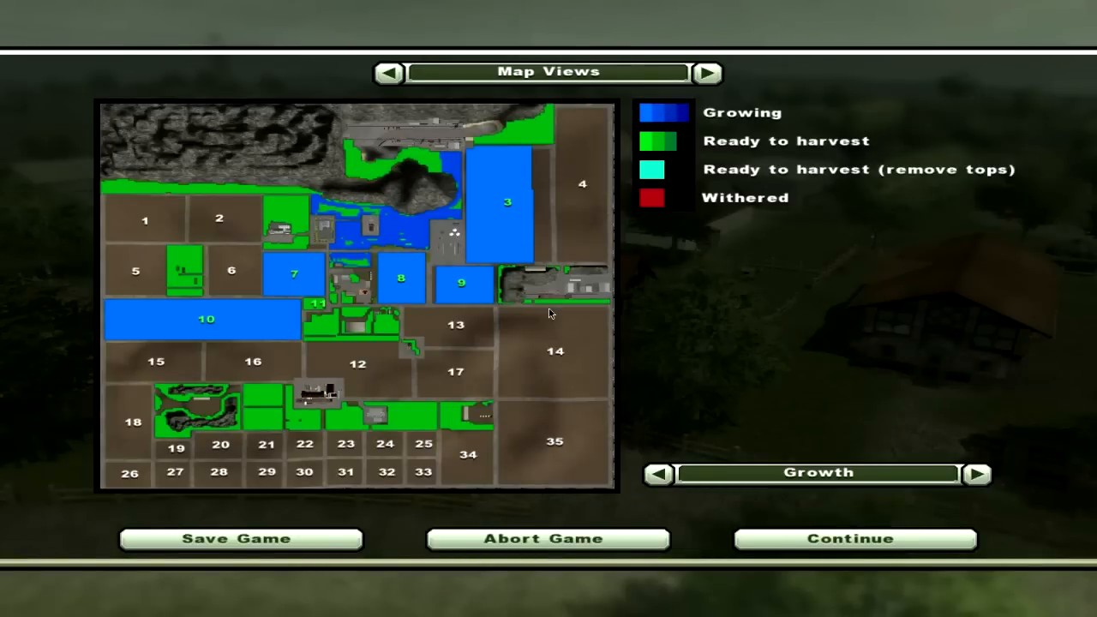
# Close the growth map and resume driving the Krone rig at 17 mph.
pyautogui.click(854, 539)
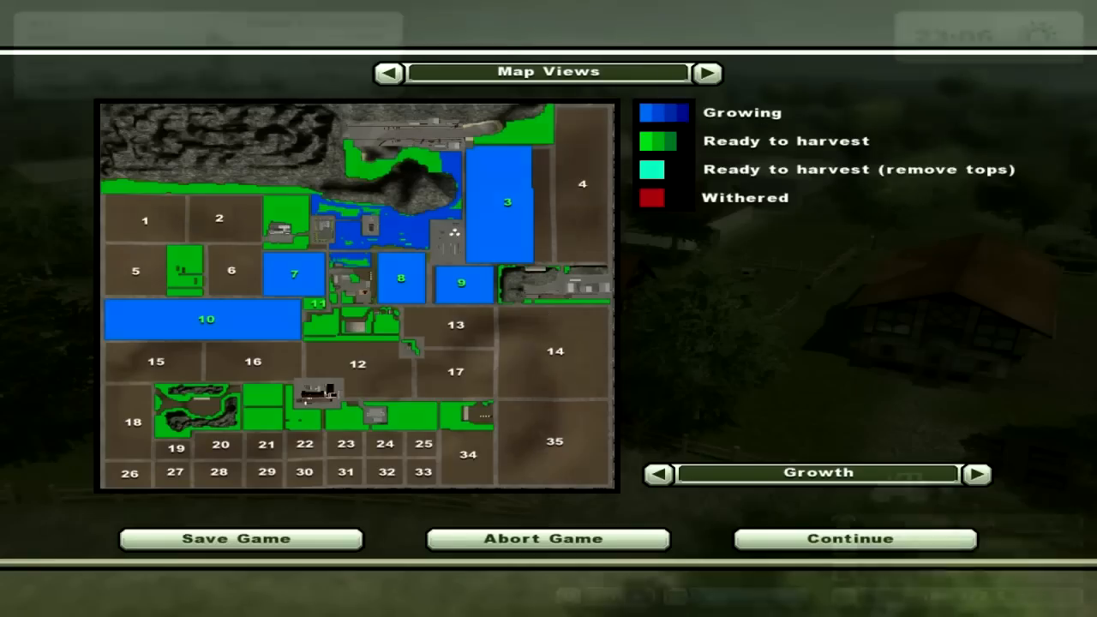
pyautogui.click(852, 538)
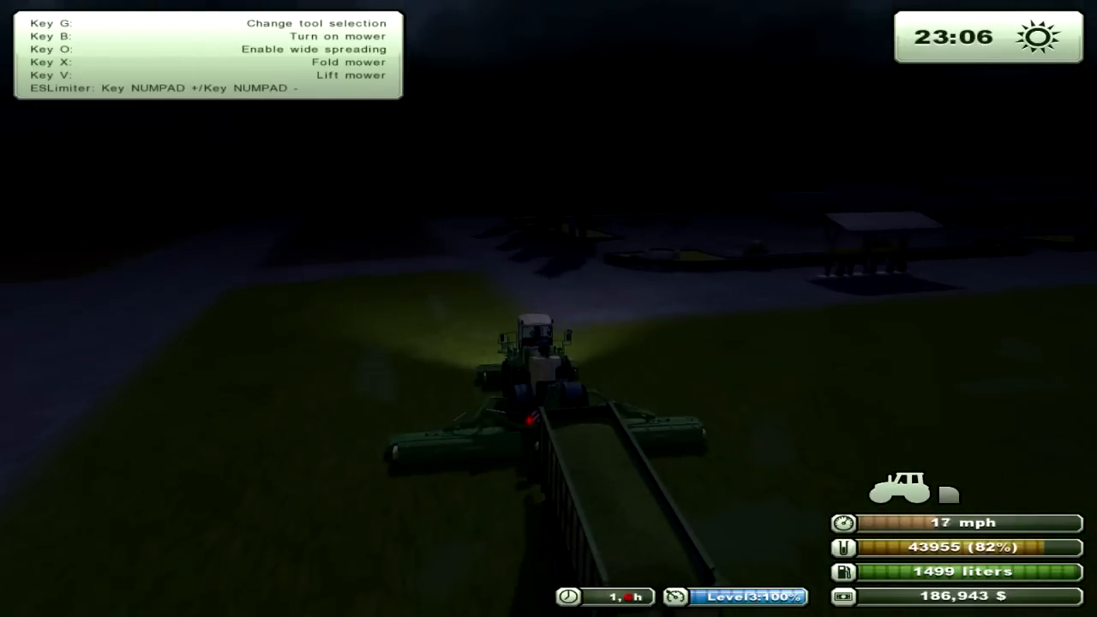
# Drive onto the field and switch on the mower and the forage wagon to cut and collect grass.
pyautogui.press('w')
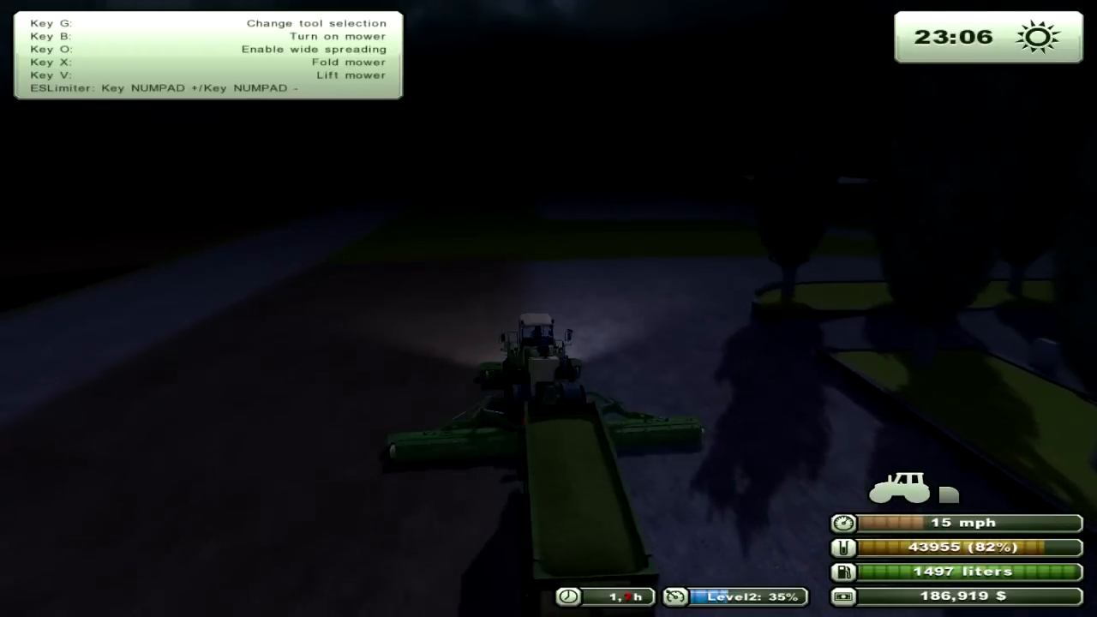
pyautogui.press('g')
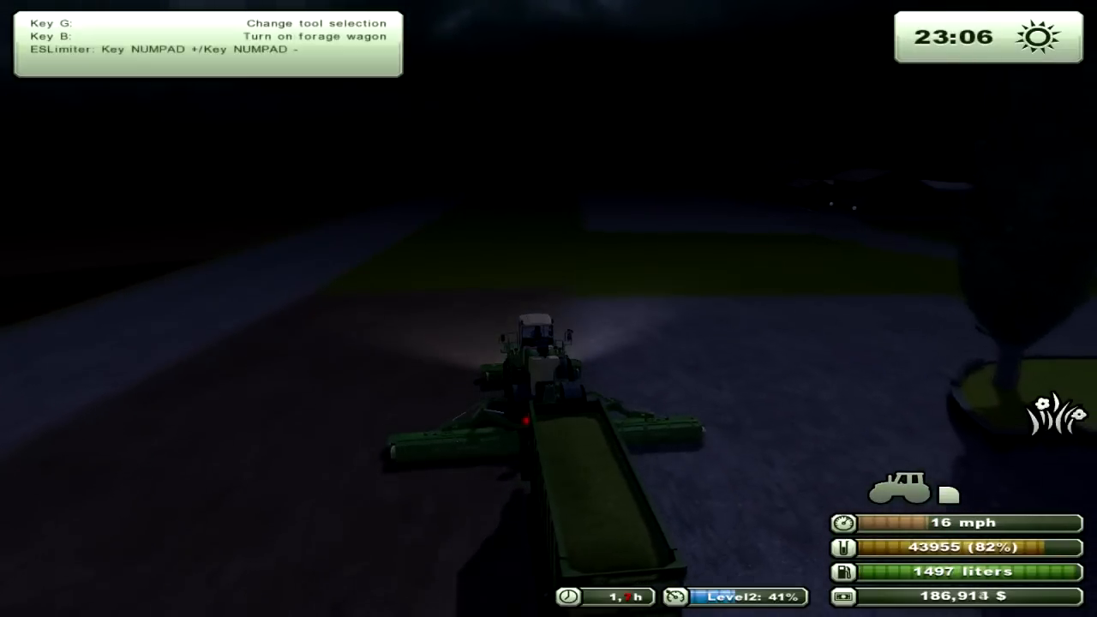
pyautogui.press('b')
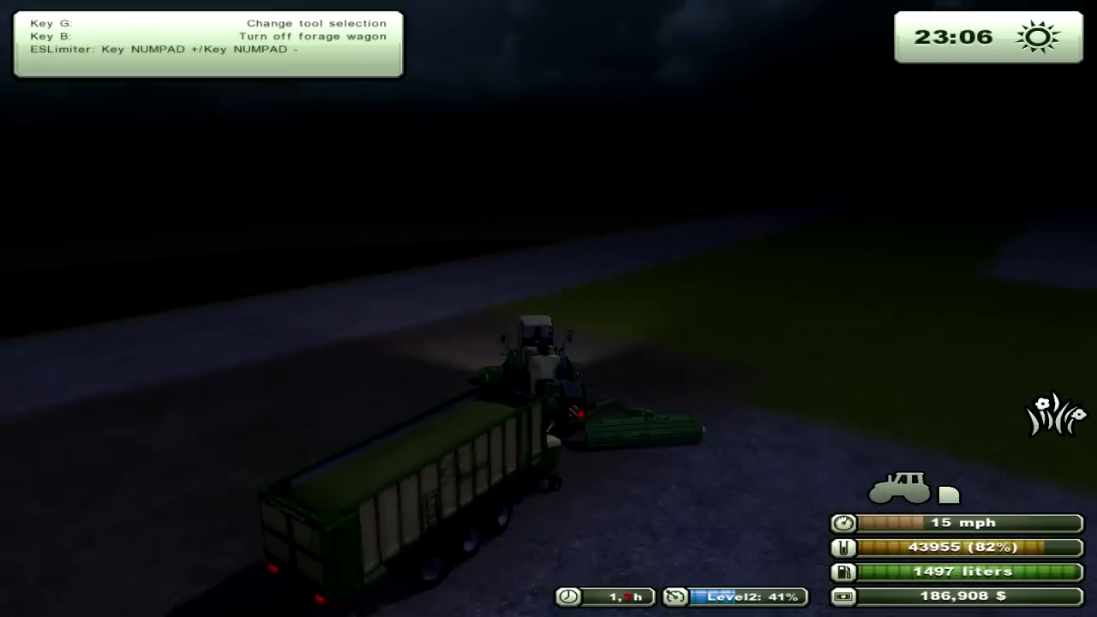